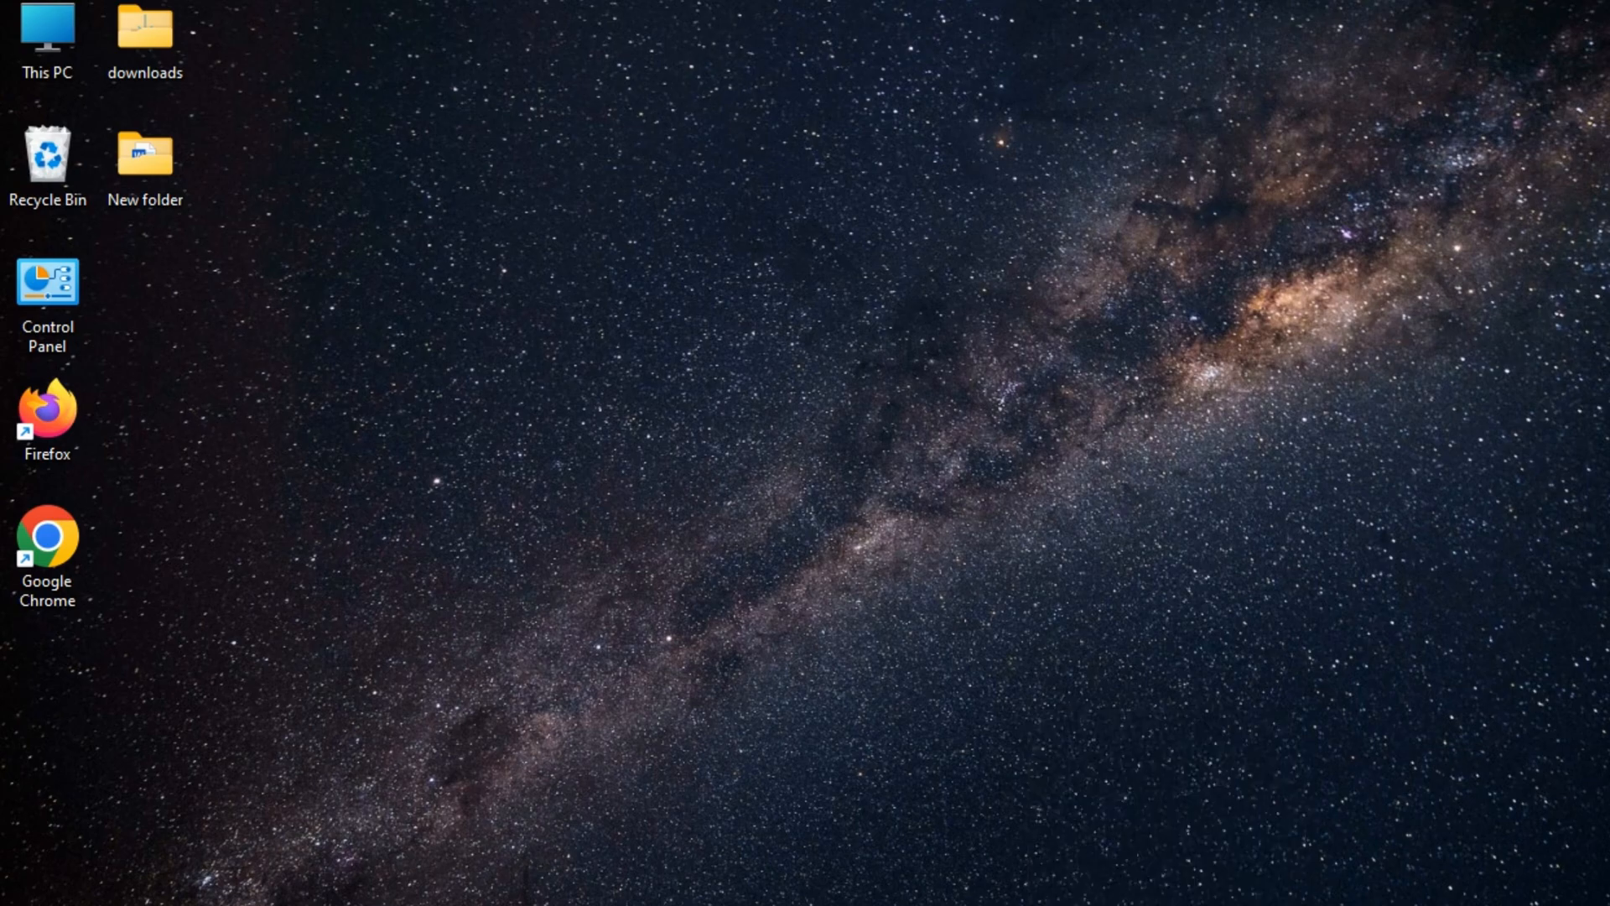
Launch Google Chrome and search Google for "download turbo c++".
{"action": "double_click", "coordinate": [47, 537]}
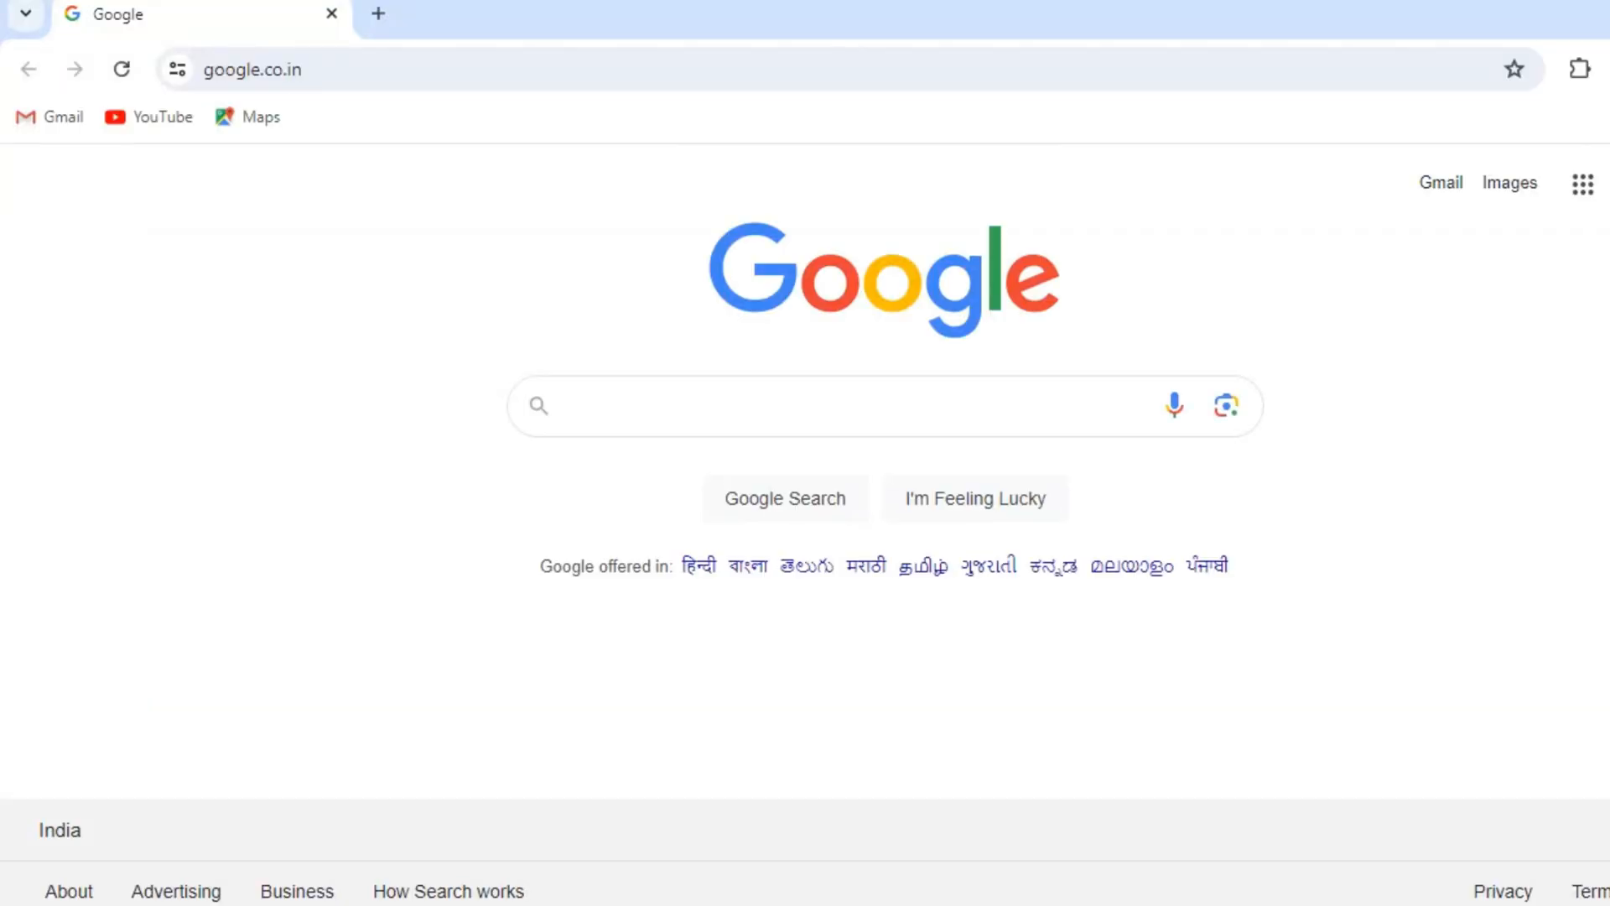
{"action": "type", "text": "download turbo c++"}
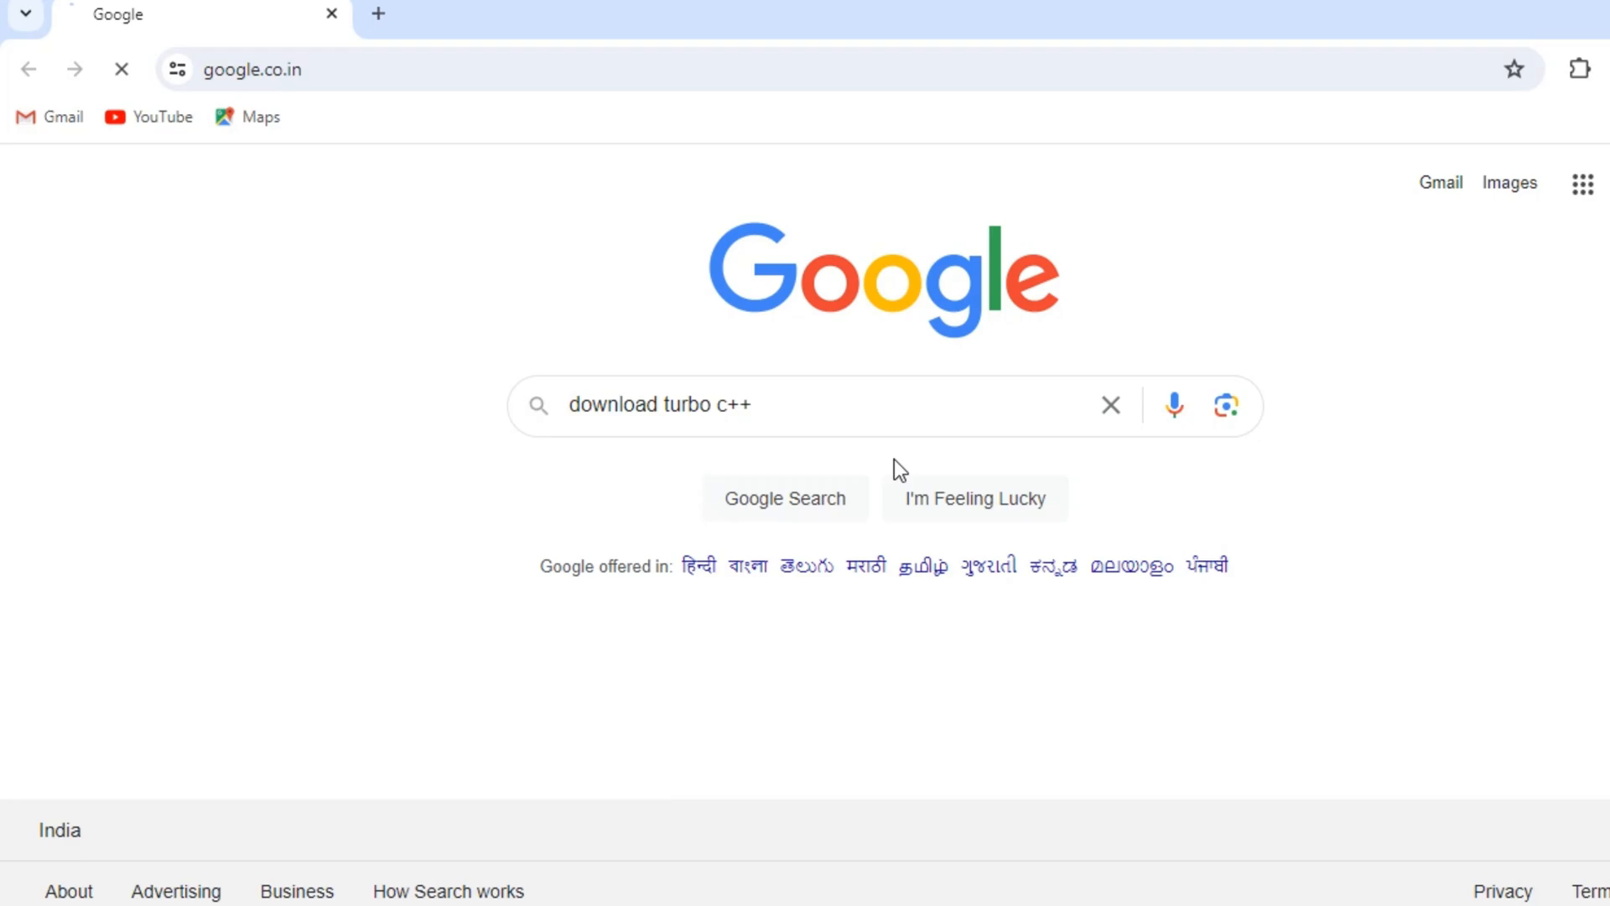
Run the search and choose the Download.it result for Turbo C++ 3.7.8.9.
{"action": "left_click", "coordinate": [784, 499]}
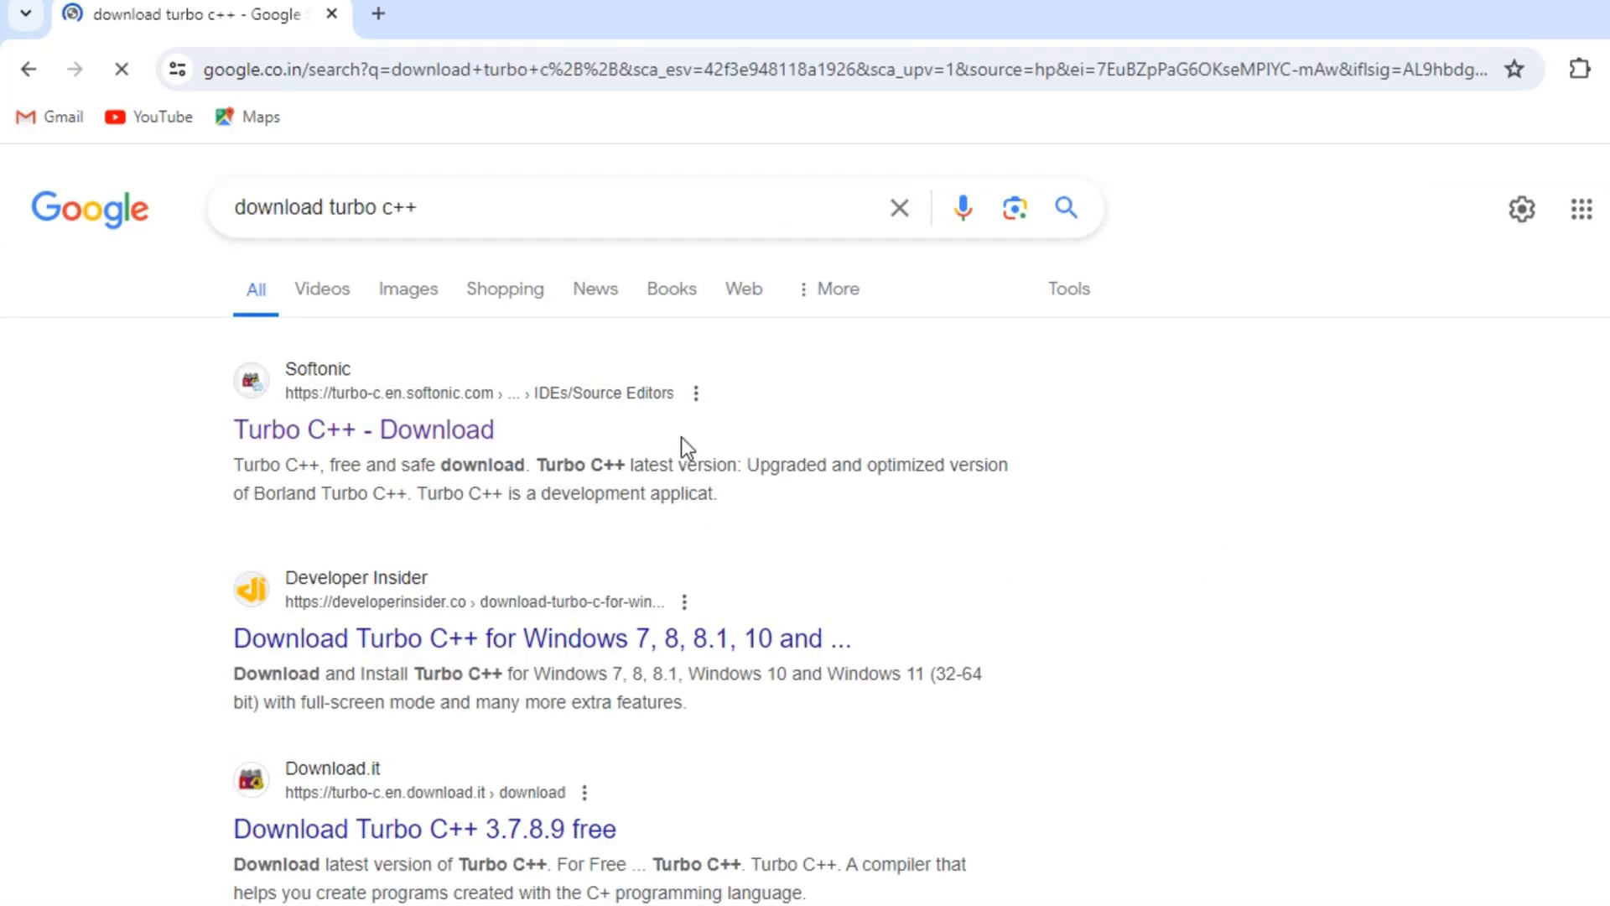
{"action": "left_click", "coordinate": [424, 812]}
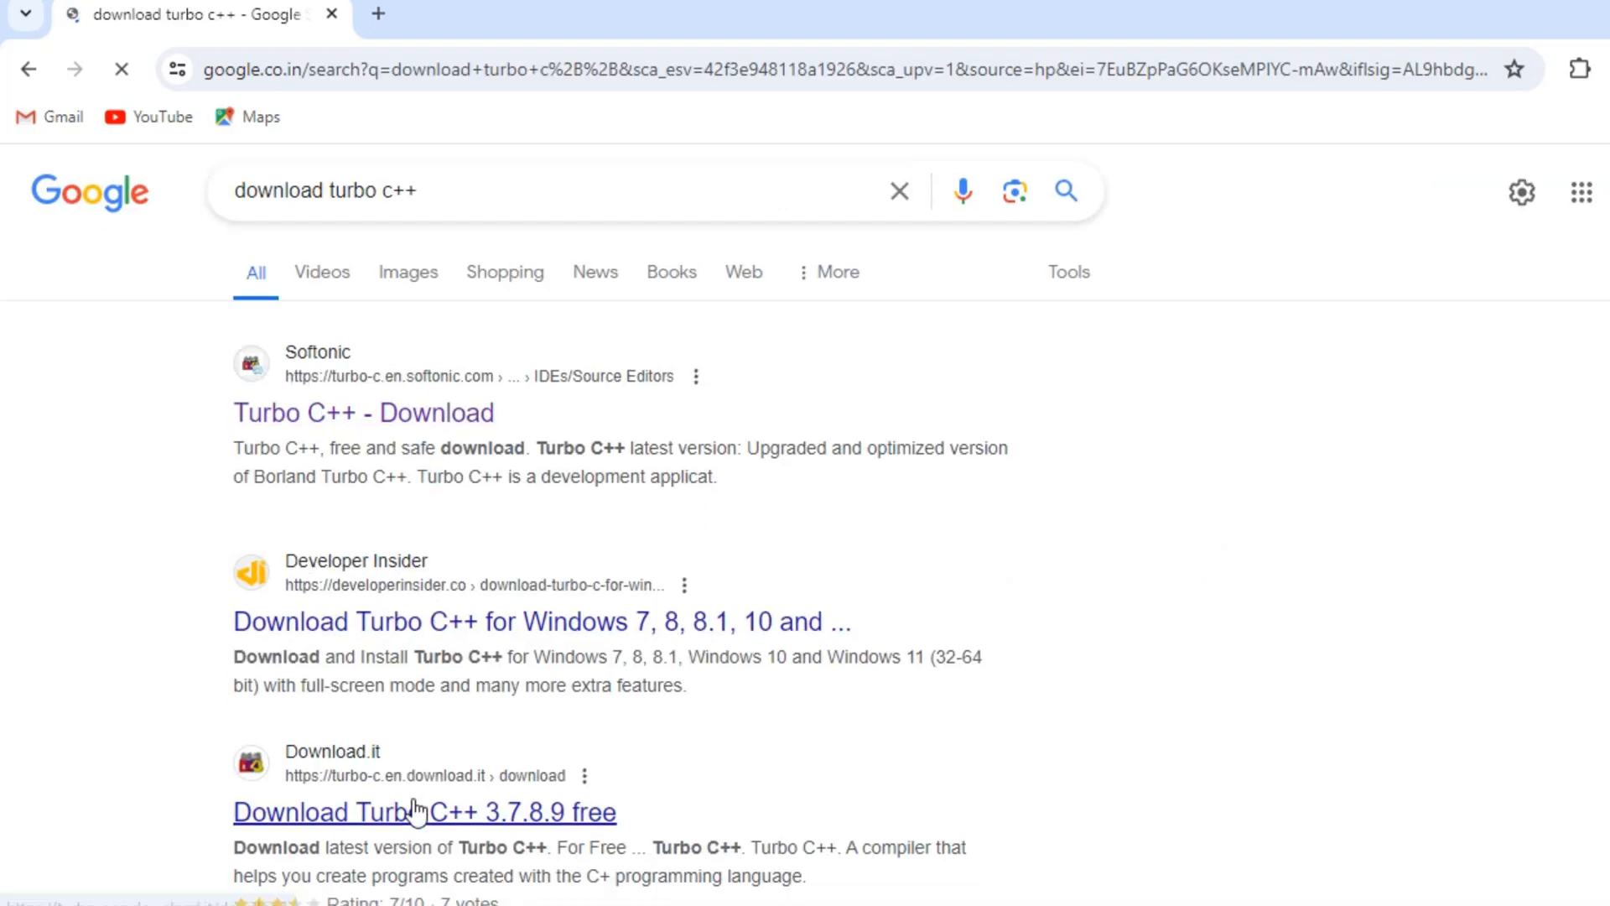
{"action": "scroll", "scroll_direction": "down", "scroll_amount": 3}
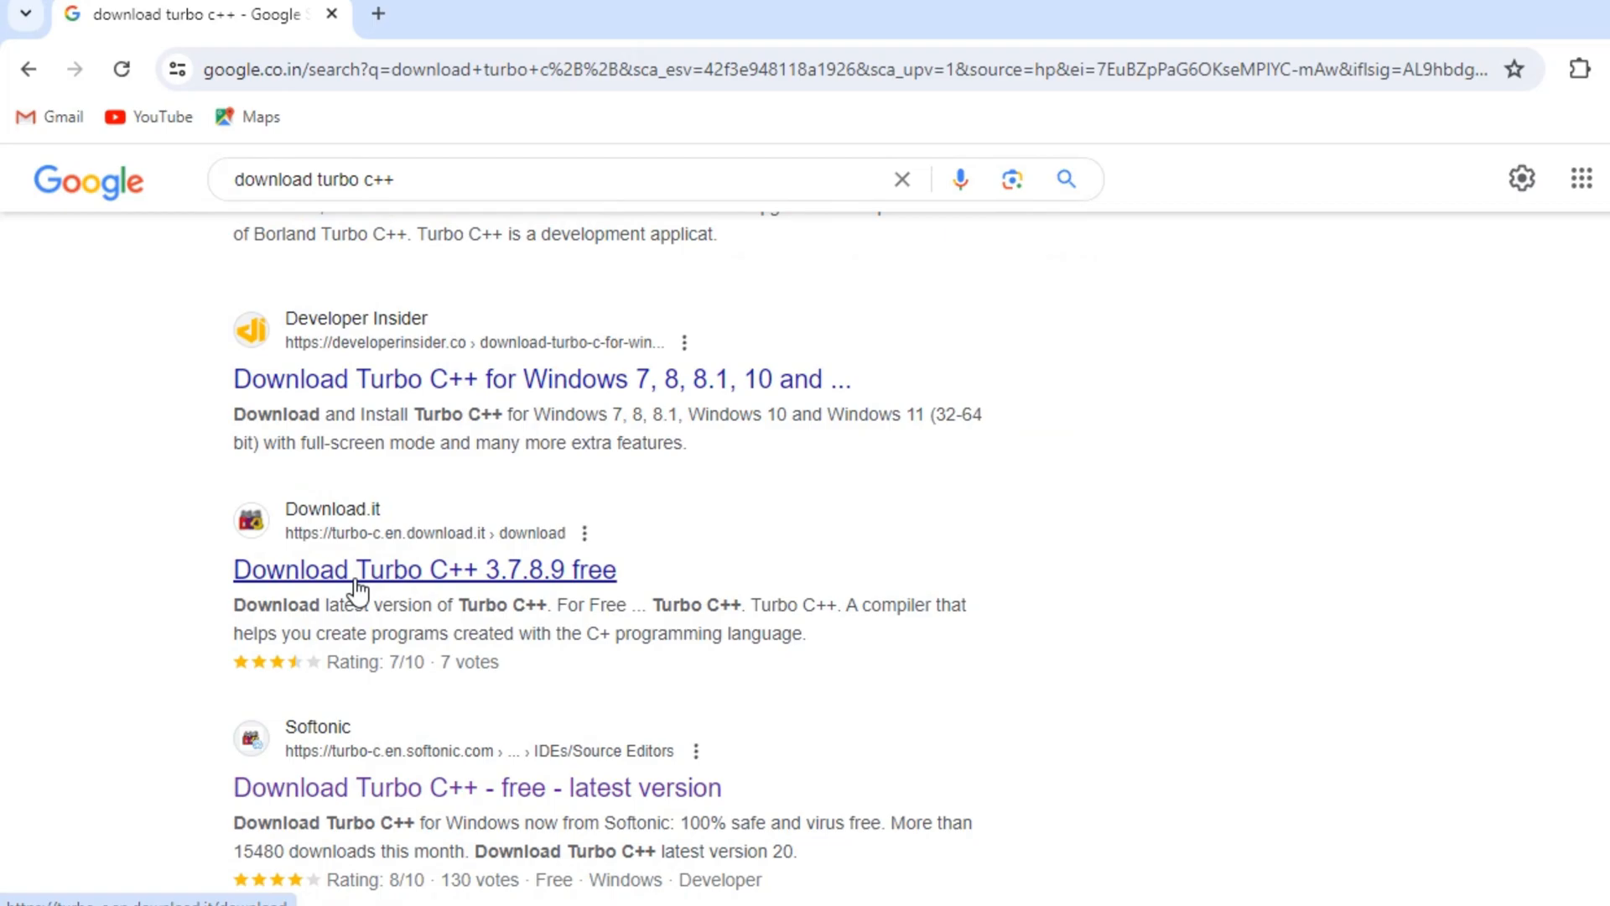
{"action": "left_click", "coordinate": [424, 569]}
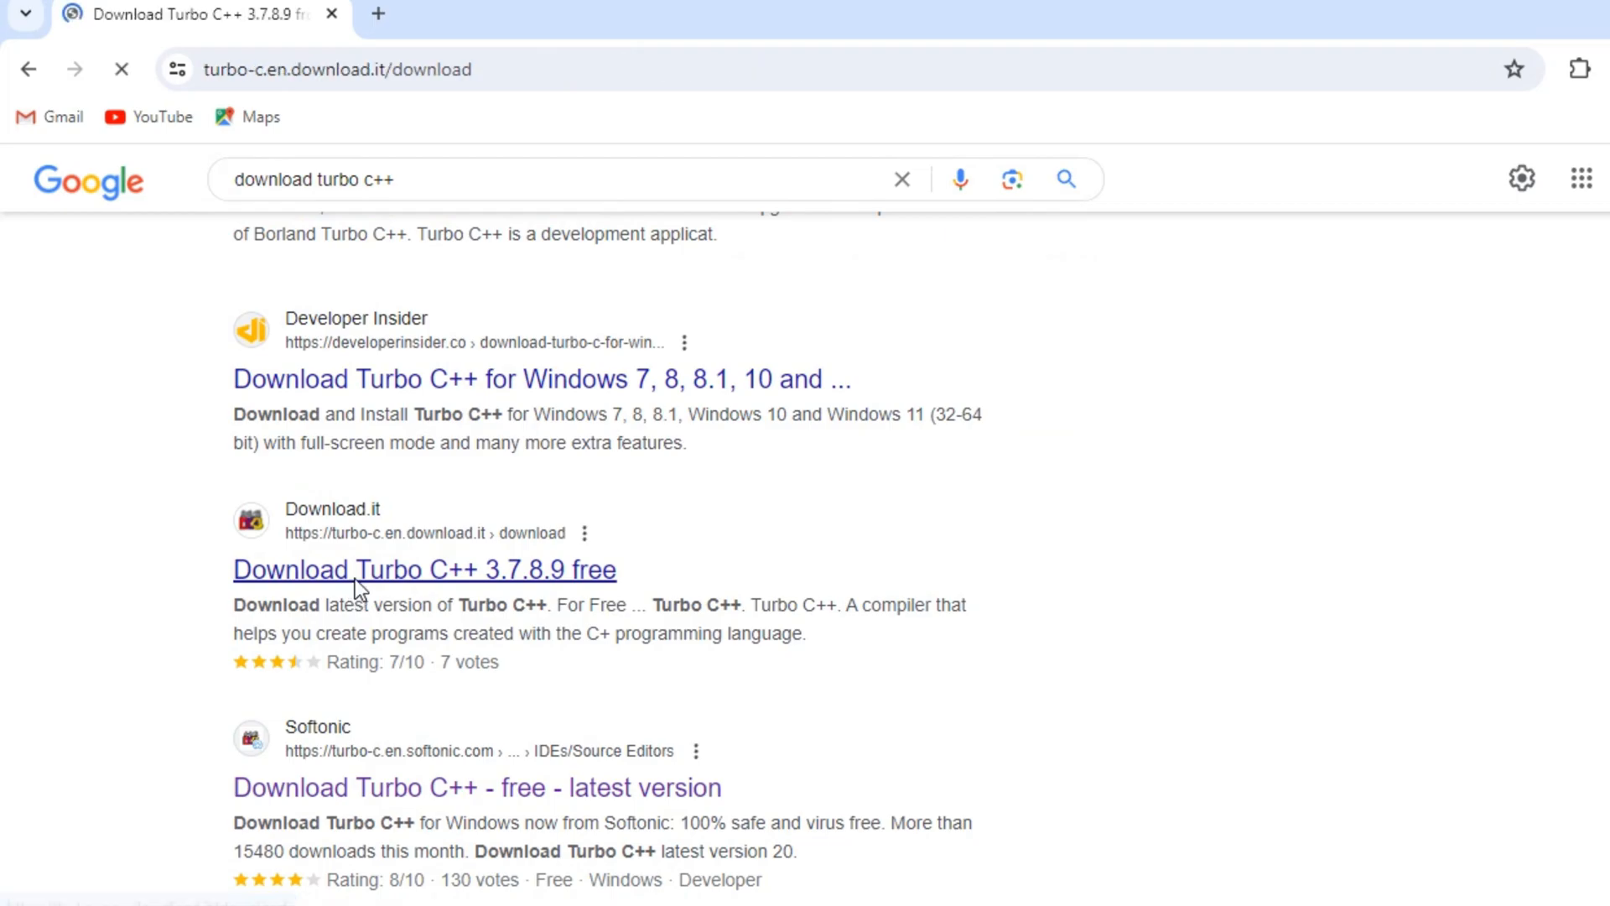
Start the Turbo C++ installer download via the green Start Download button and let it finish.
{"action": "left_click", "coordinate": [424, 569]}
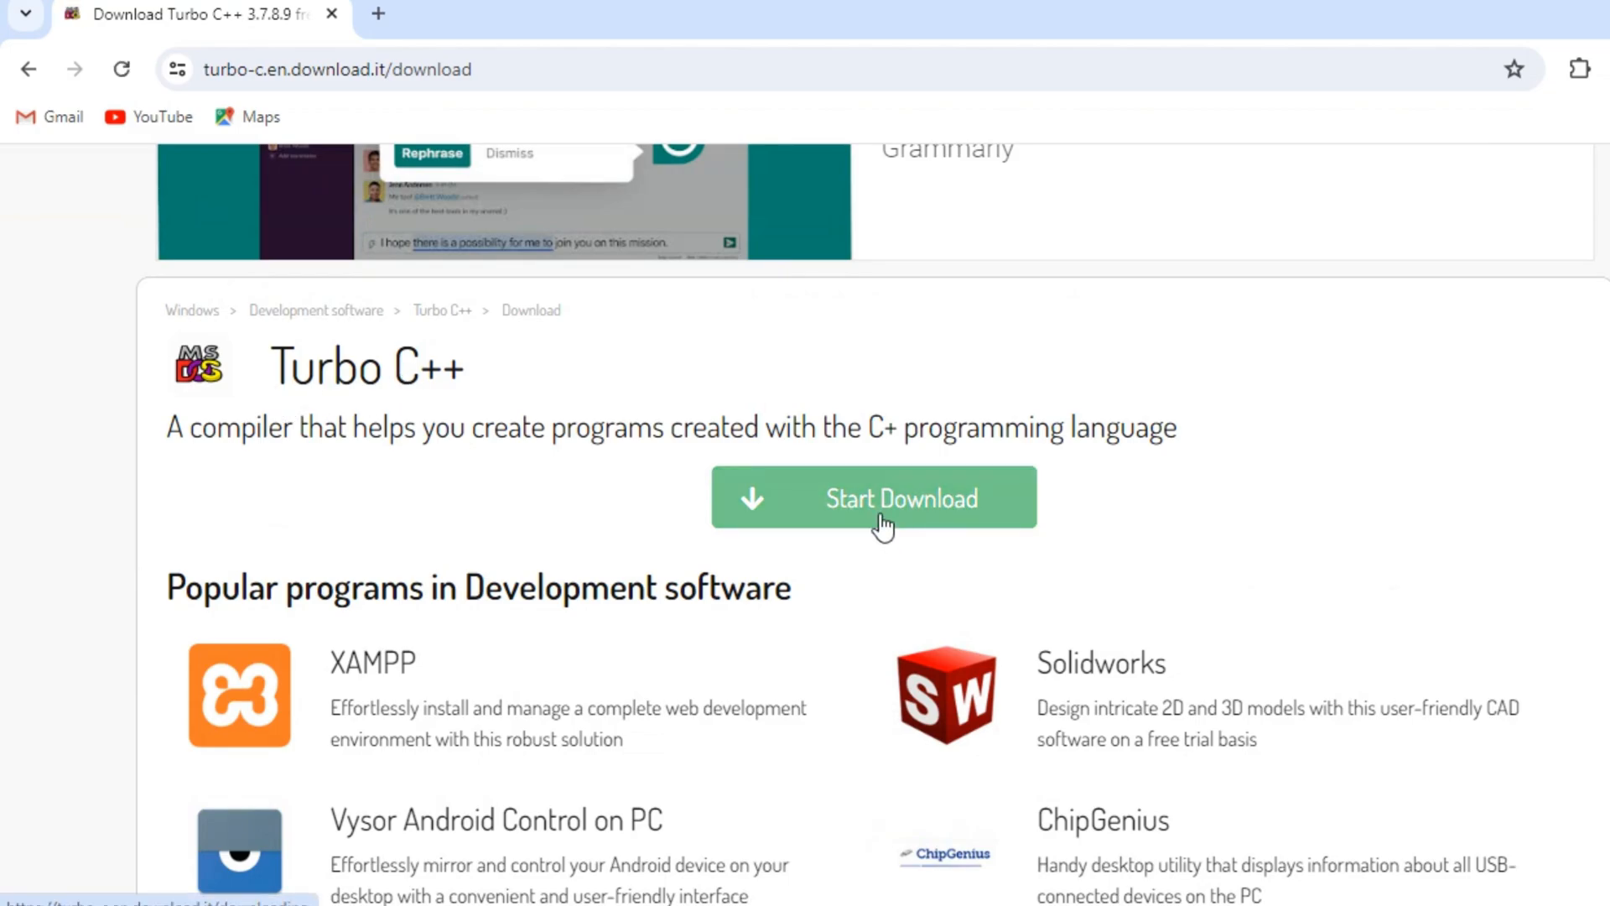
{"action": "left_click", "coordinate": [874, 496]}
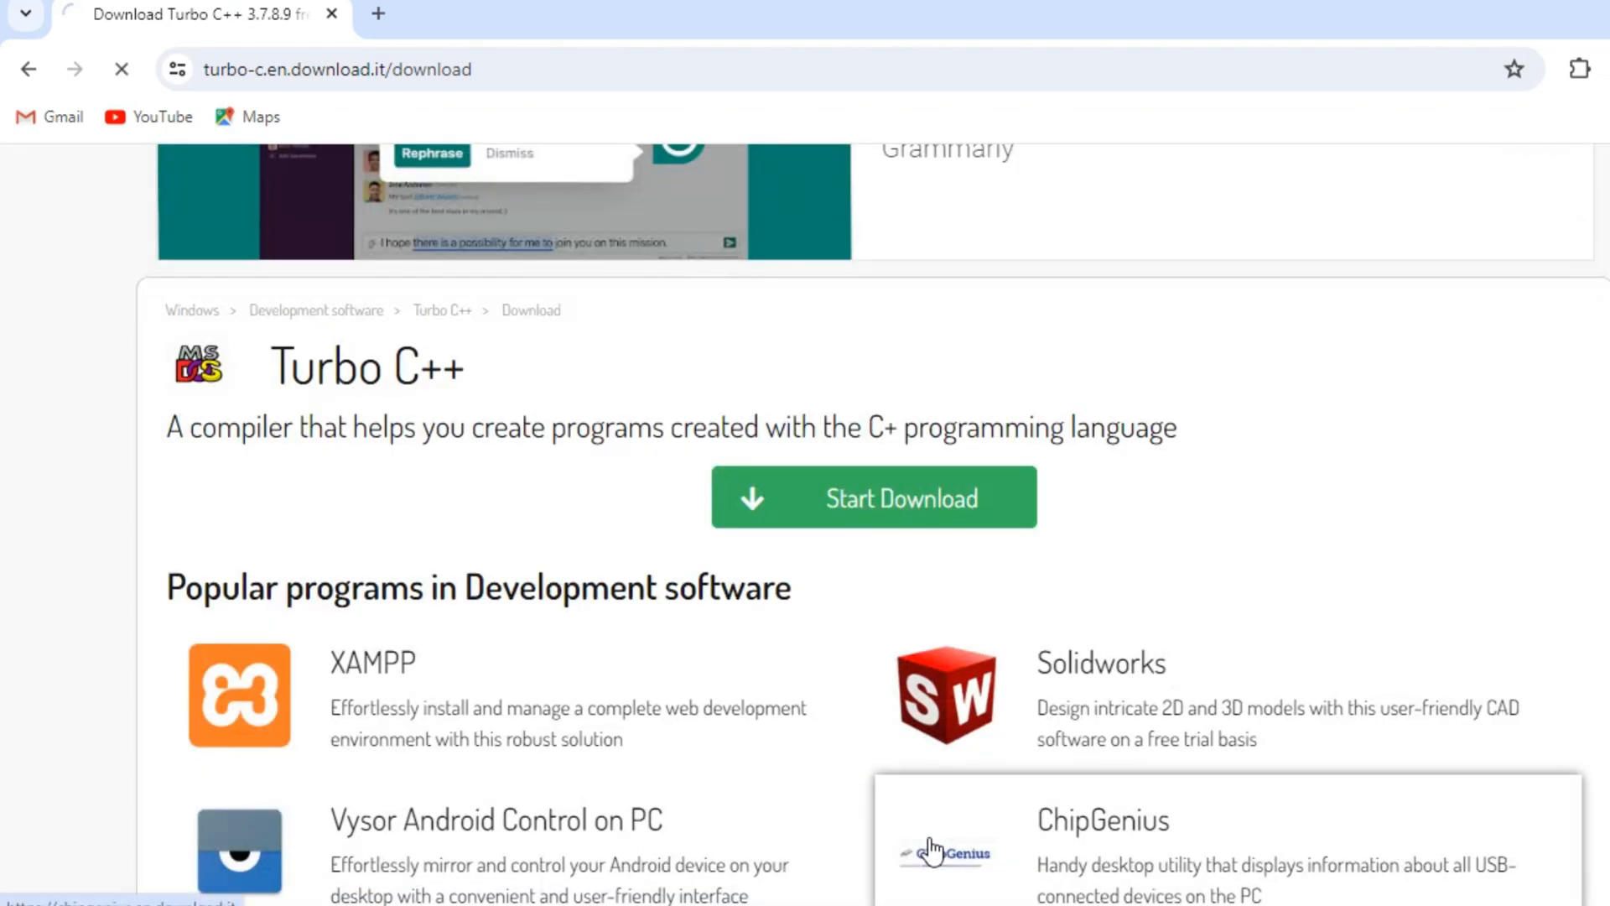
{"action": "left_click", "coordinate": [872, 497]}
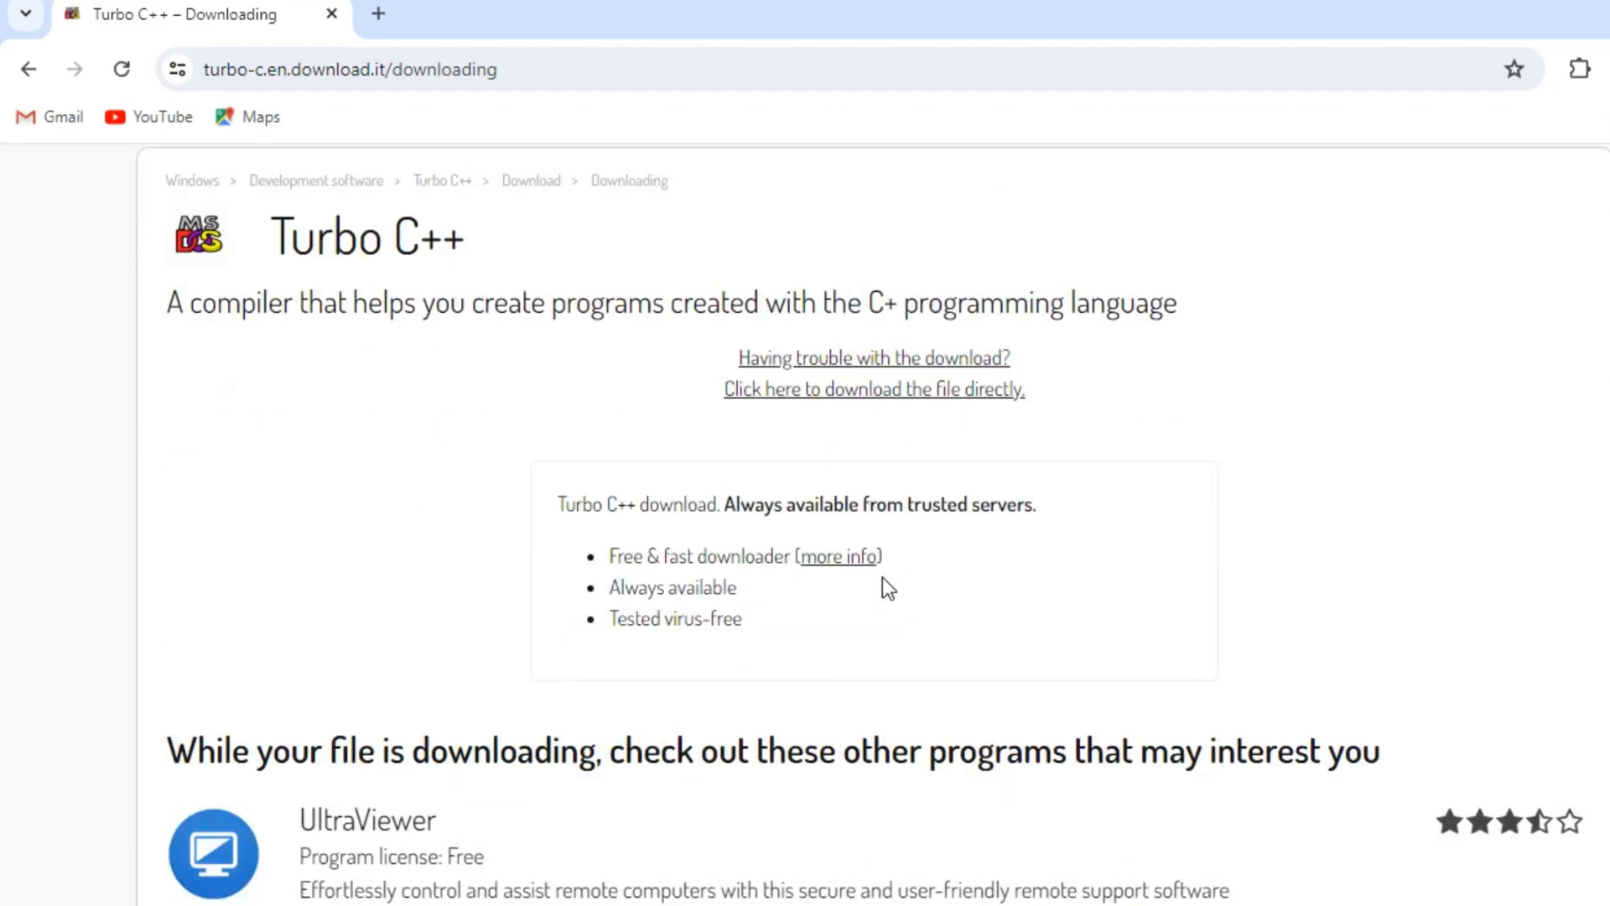
{"action": "left_click", "coordinate": [1580, 68]}
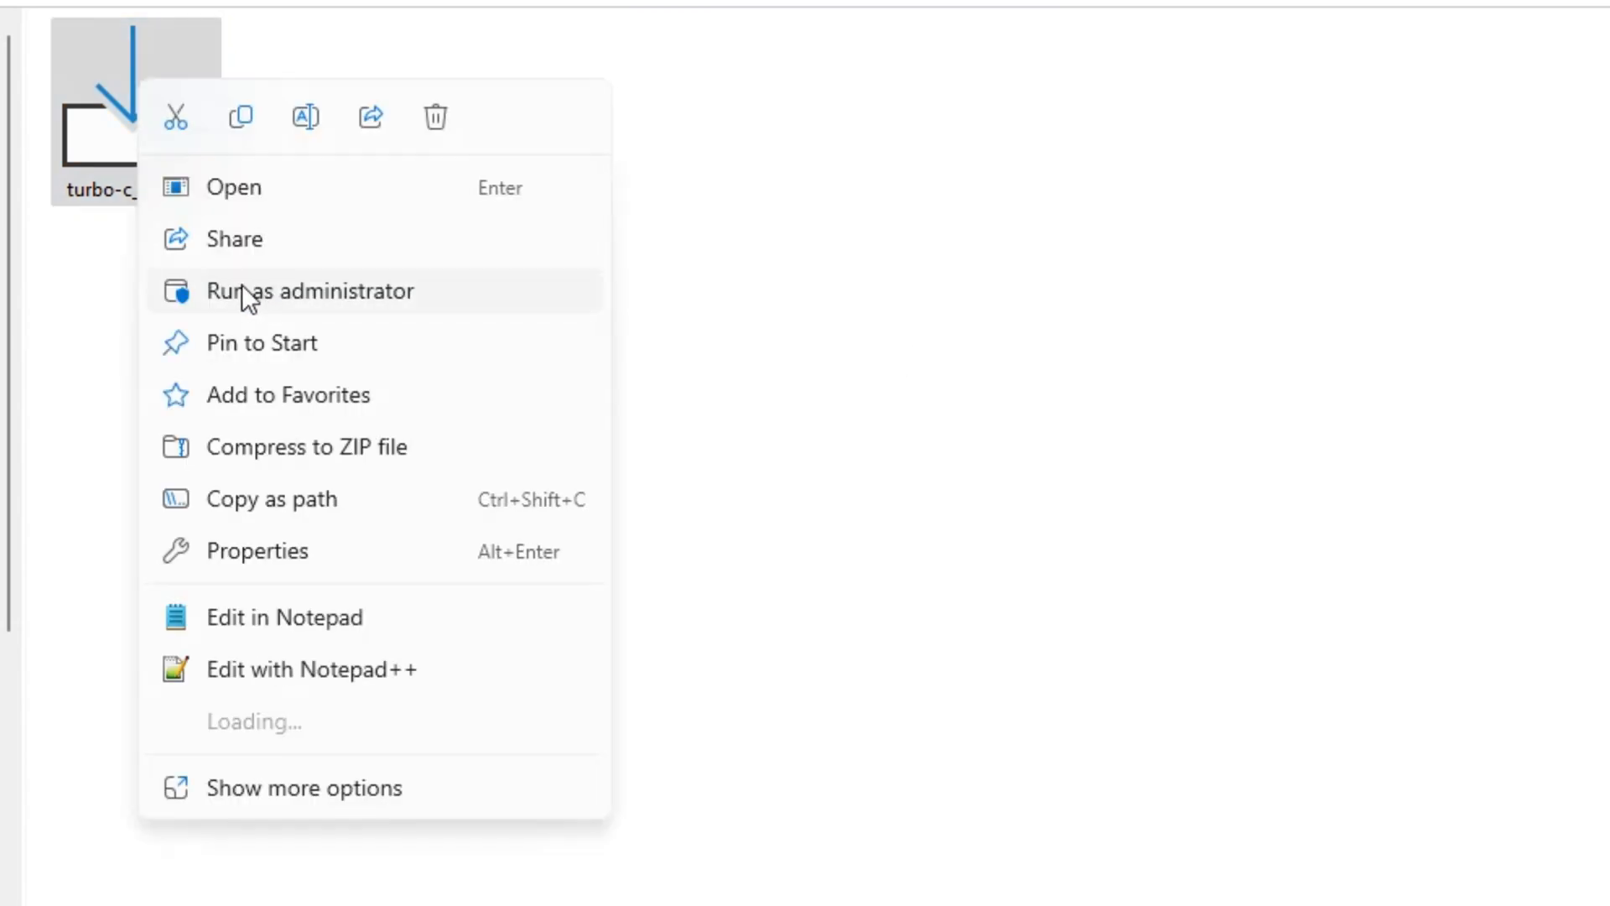
Run the downloaded turbo-c installer as administrator and keep English as setup language.
{"action": "left_click", "coordinate": [308, 290]}
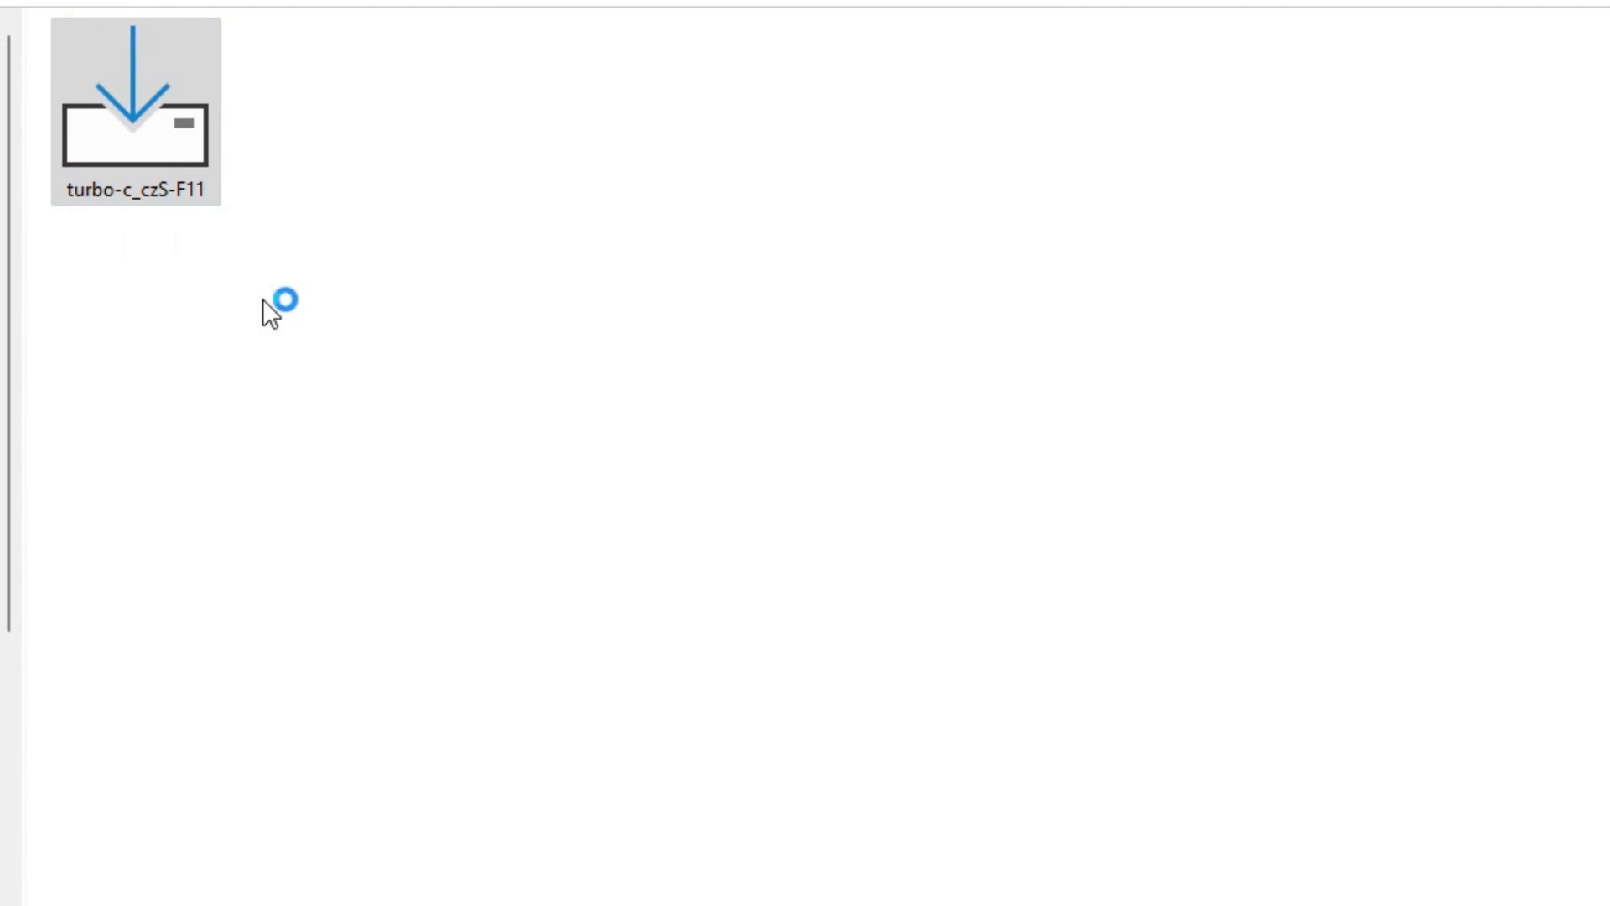
{"action": "double_click", "coordinate": [134, 108]}
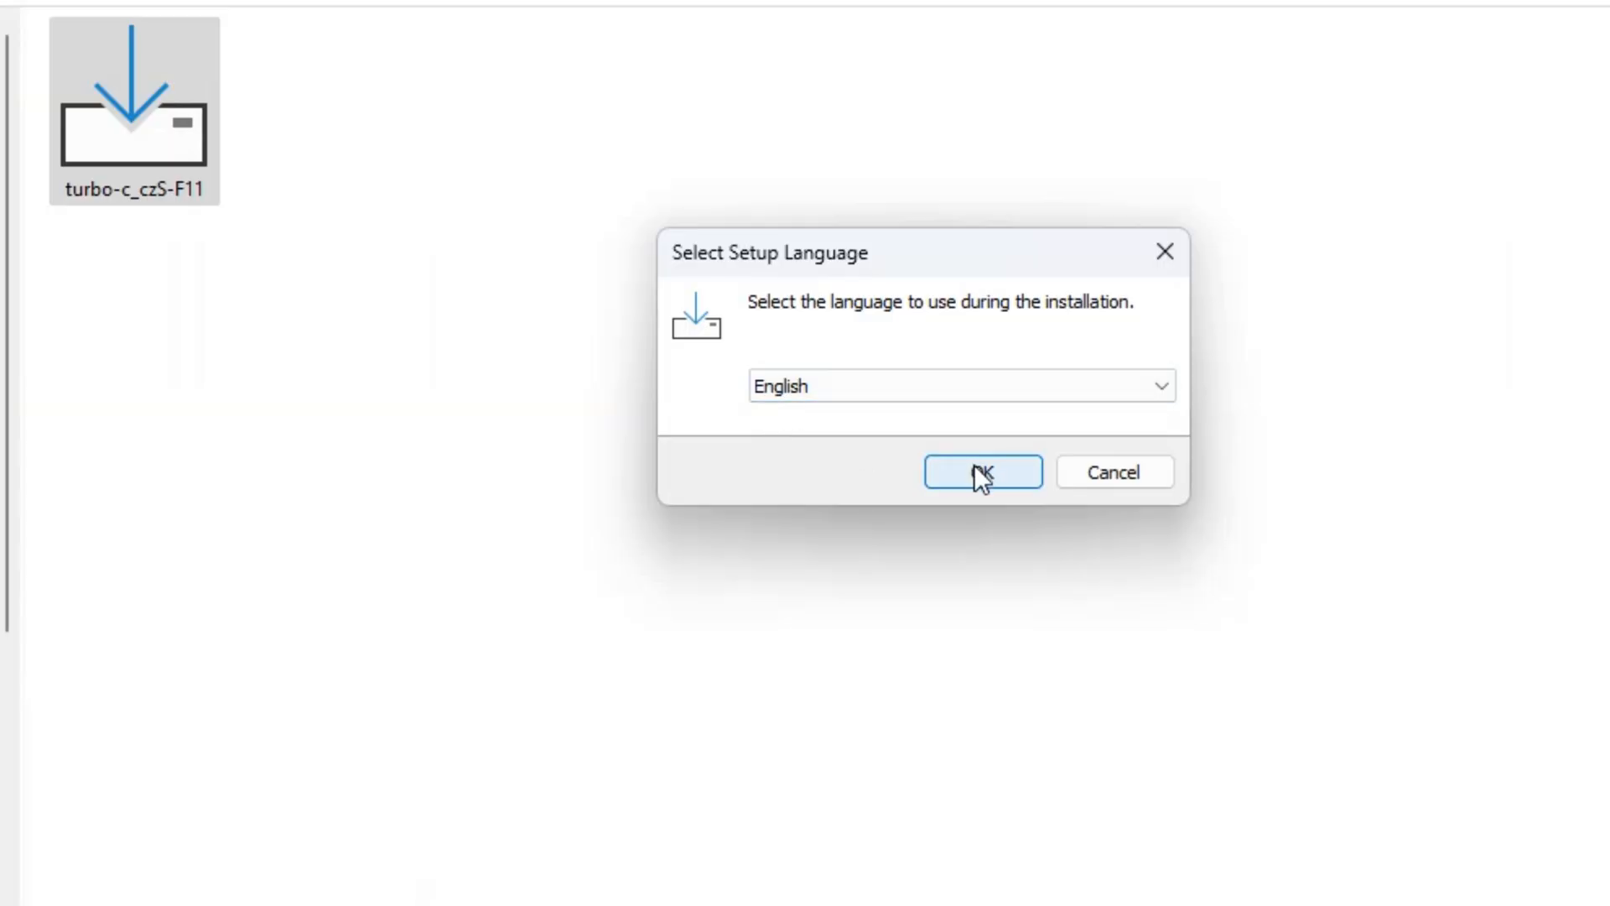
{"action": "left_click", "coordinate": [982, 472]}
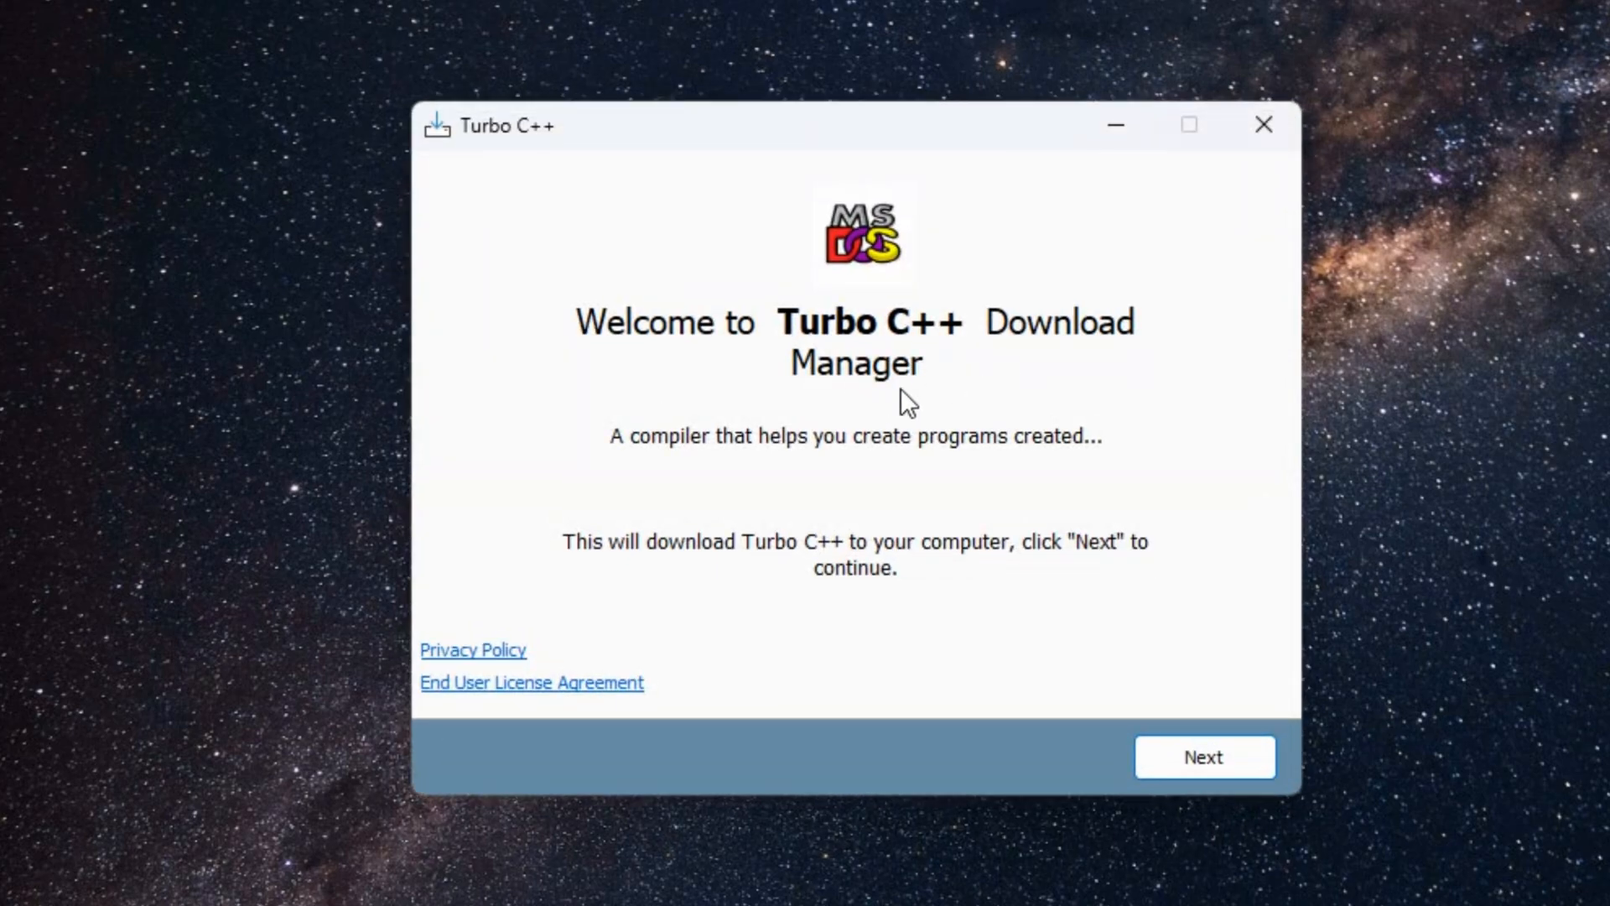
Skip the Opera offer, untick 'Open the product site', finish downloading and run the file.
{"action": "left_click", "coordinate": [1204, 756]}
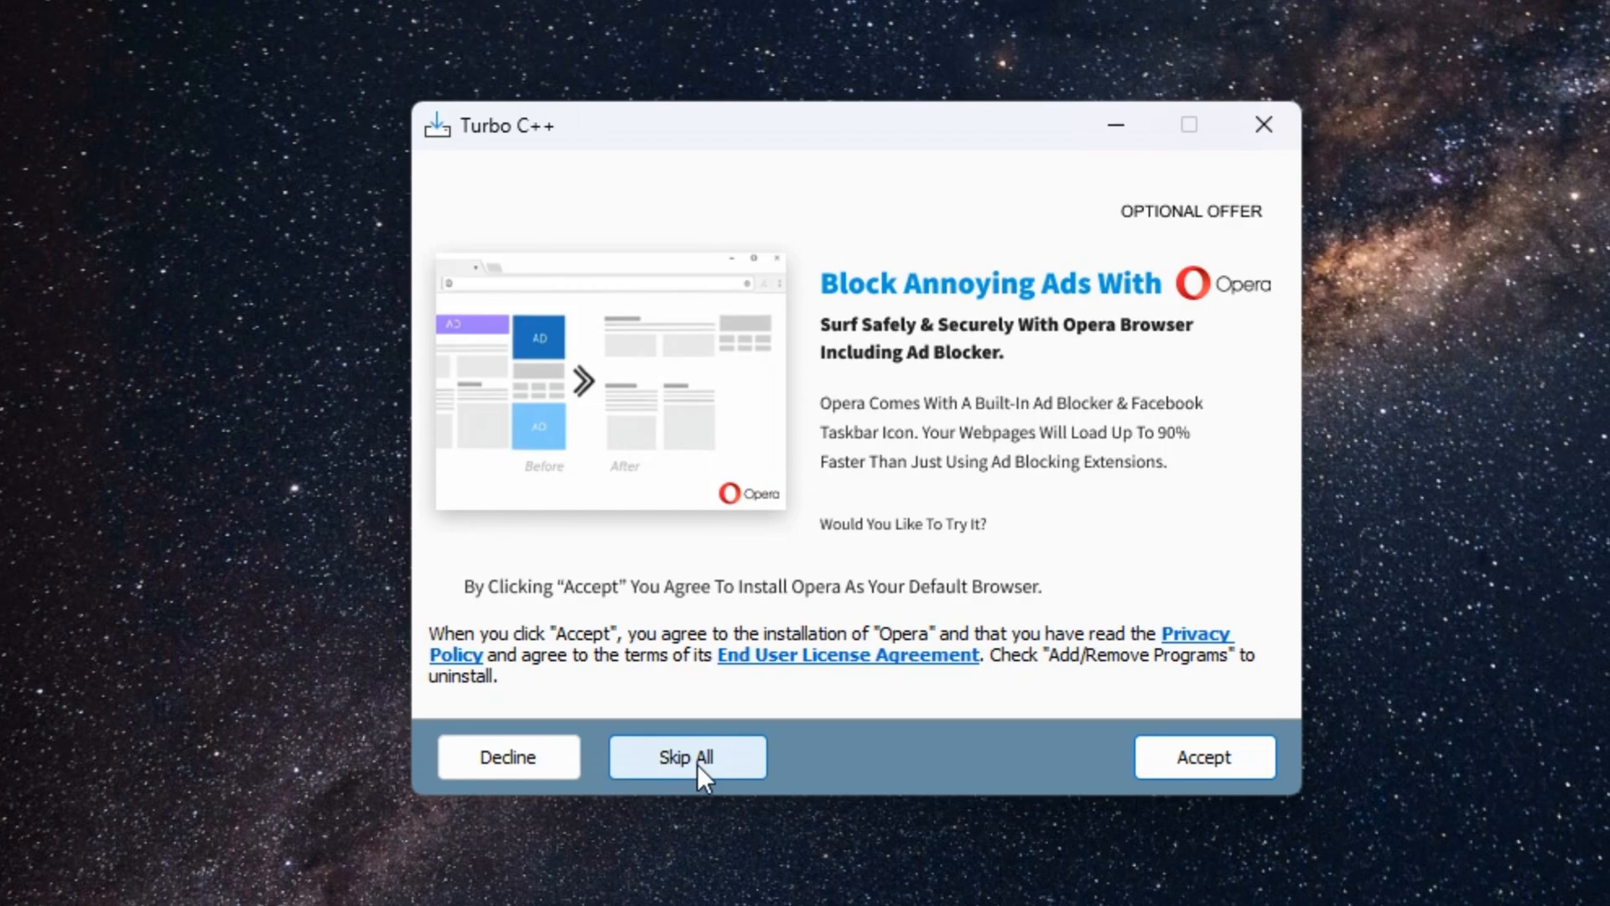
{"action": "left_click", "coordinate": [686, 757]}
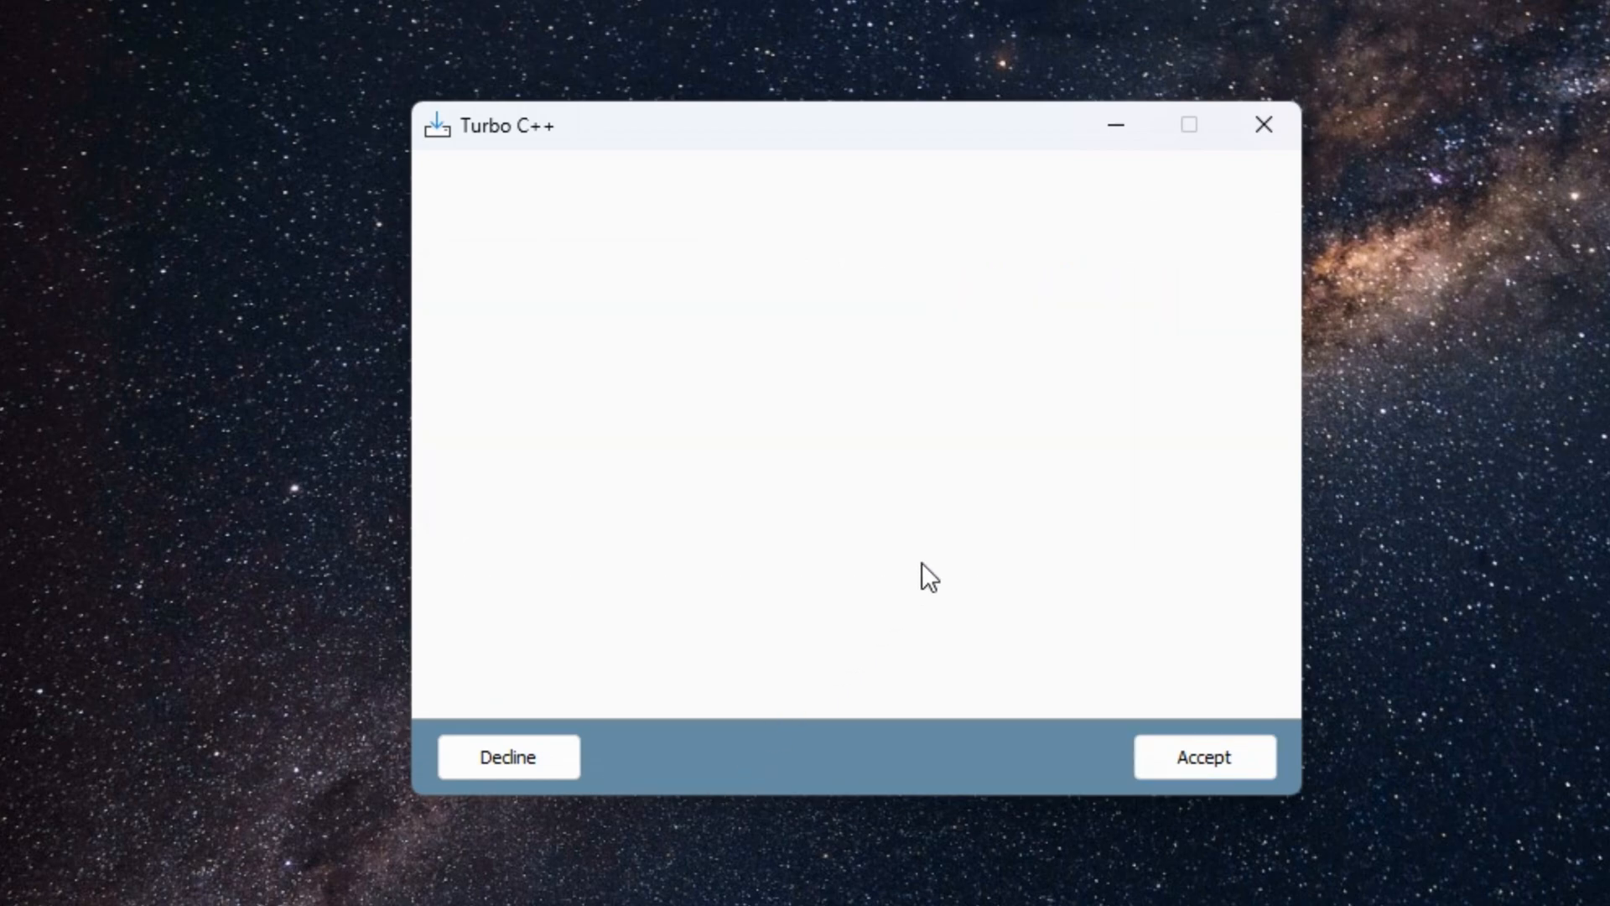
{"action": "left_click", "coordinate": [1203, 756]}
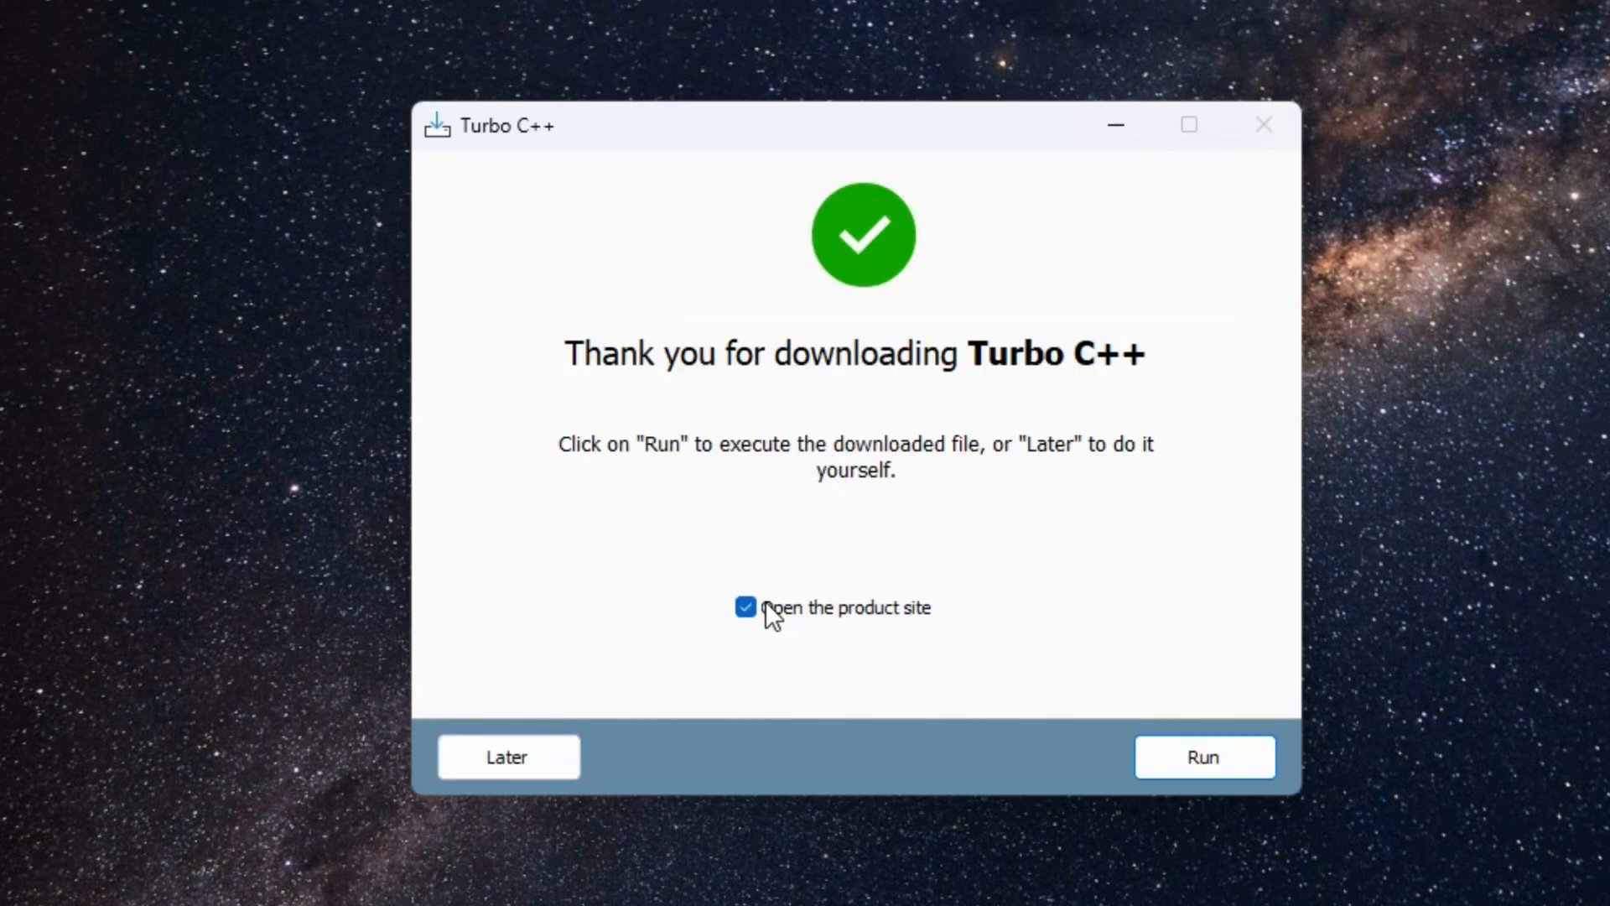
{"action": "left_click", "coordinate": [746, 607]}
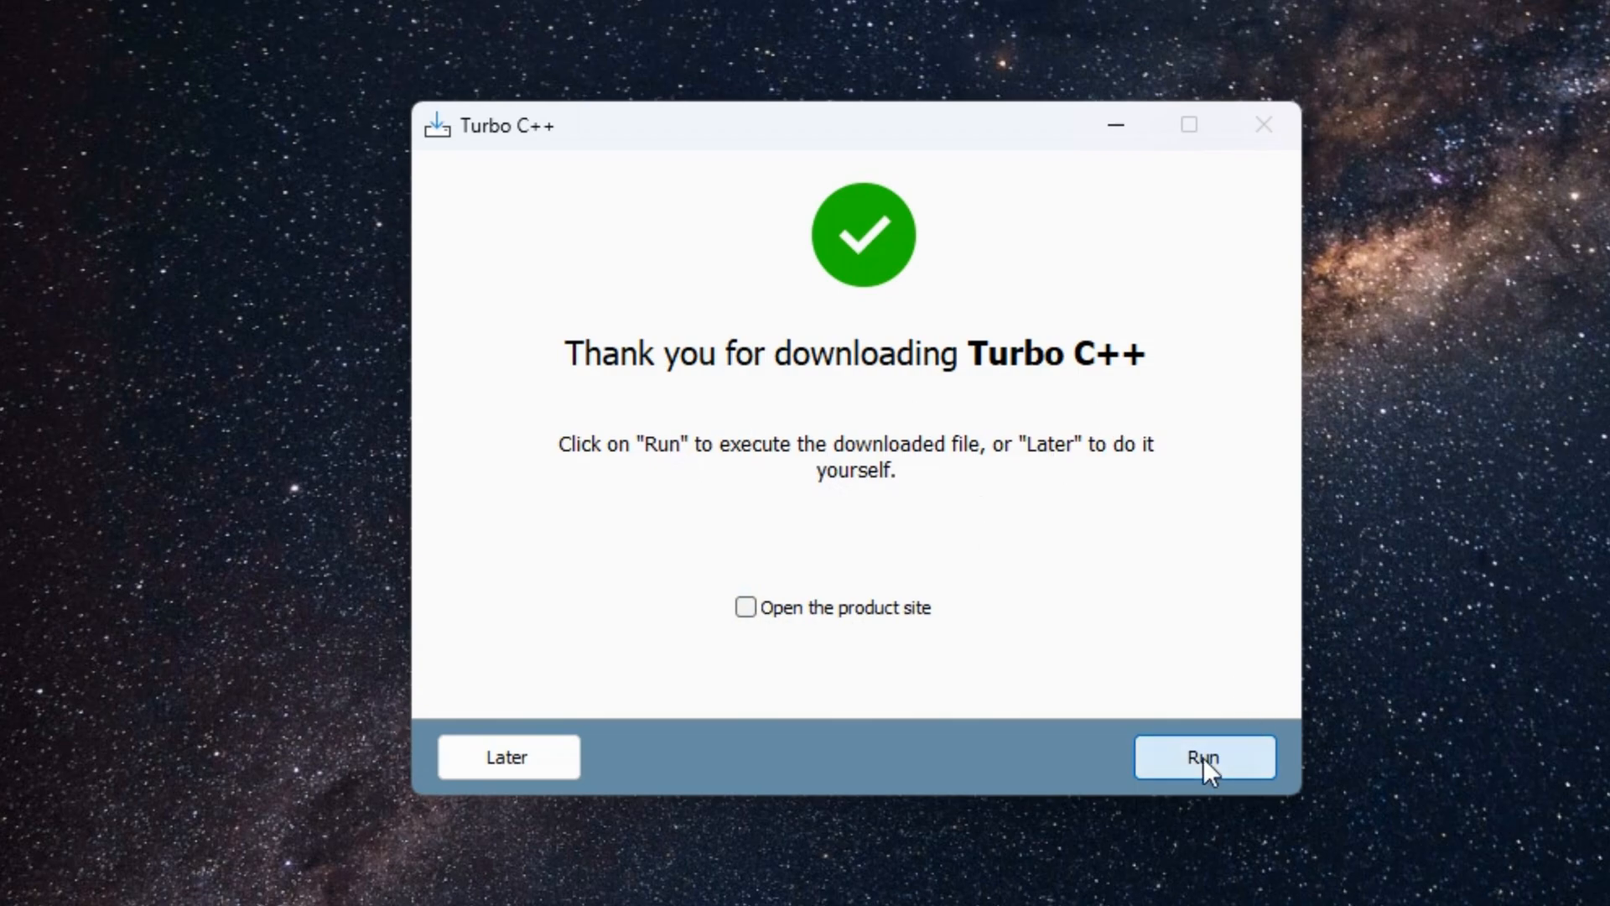
{"action": "left_click", "coordinate": [1203, 757]}
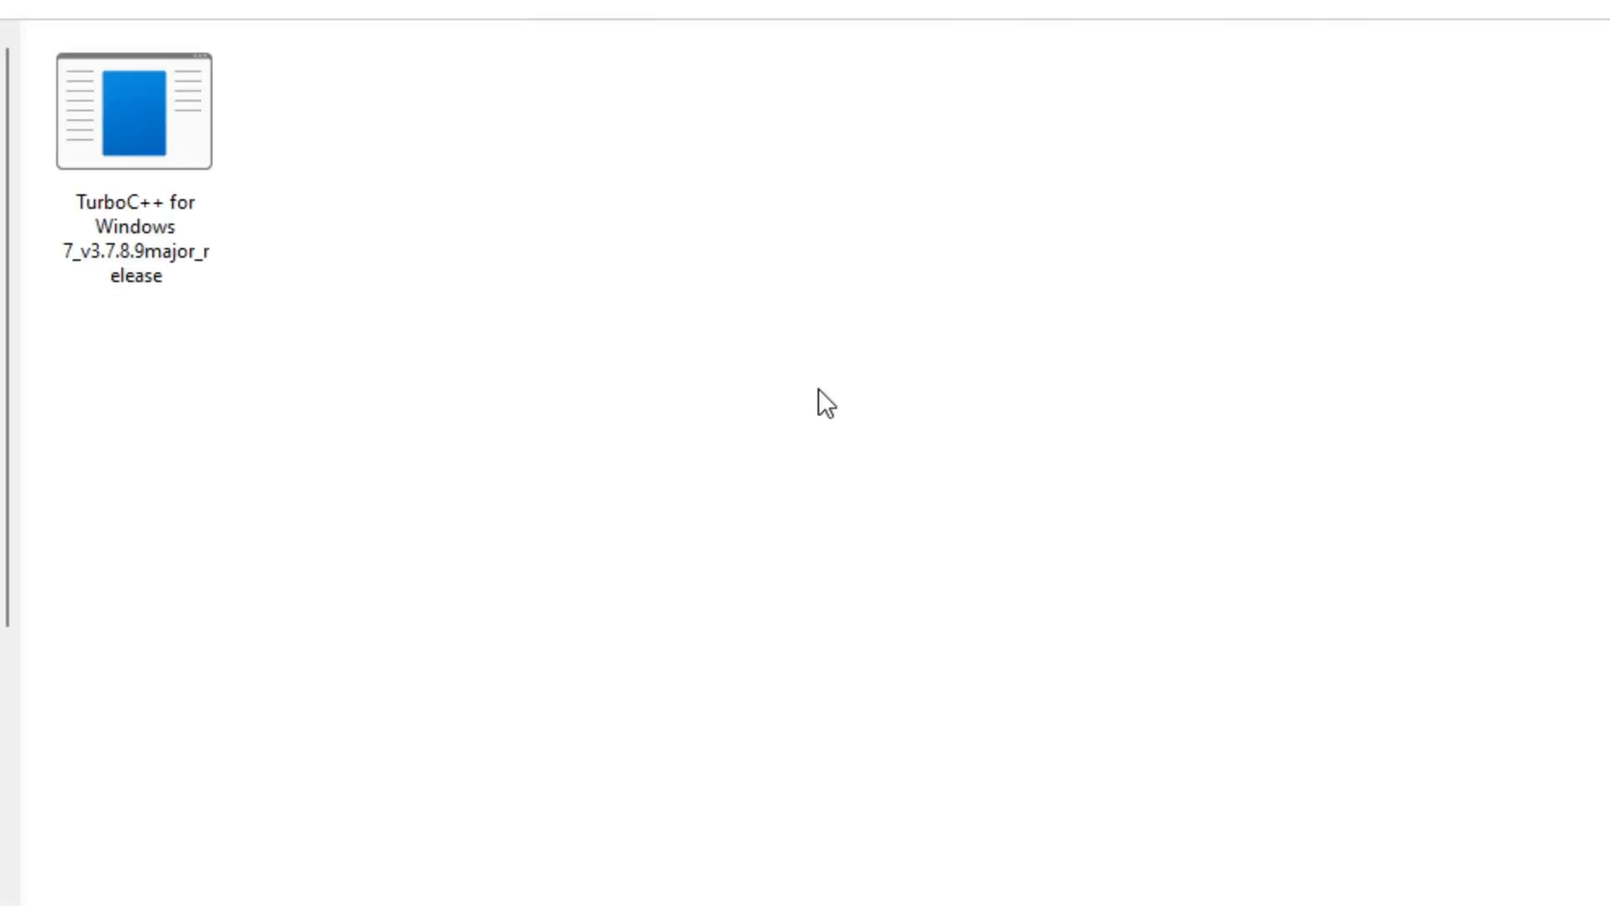
Open the TurboC++ for Windows 7_v3.7.8.9major_release file to start its setup wizard.
{"action": "left_click", "coordinate": [134, 111]}
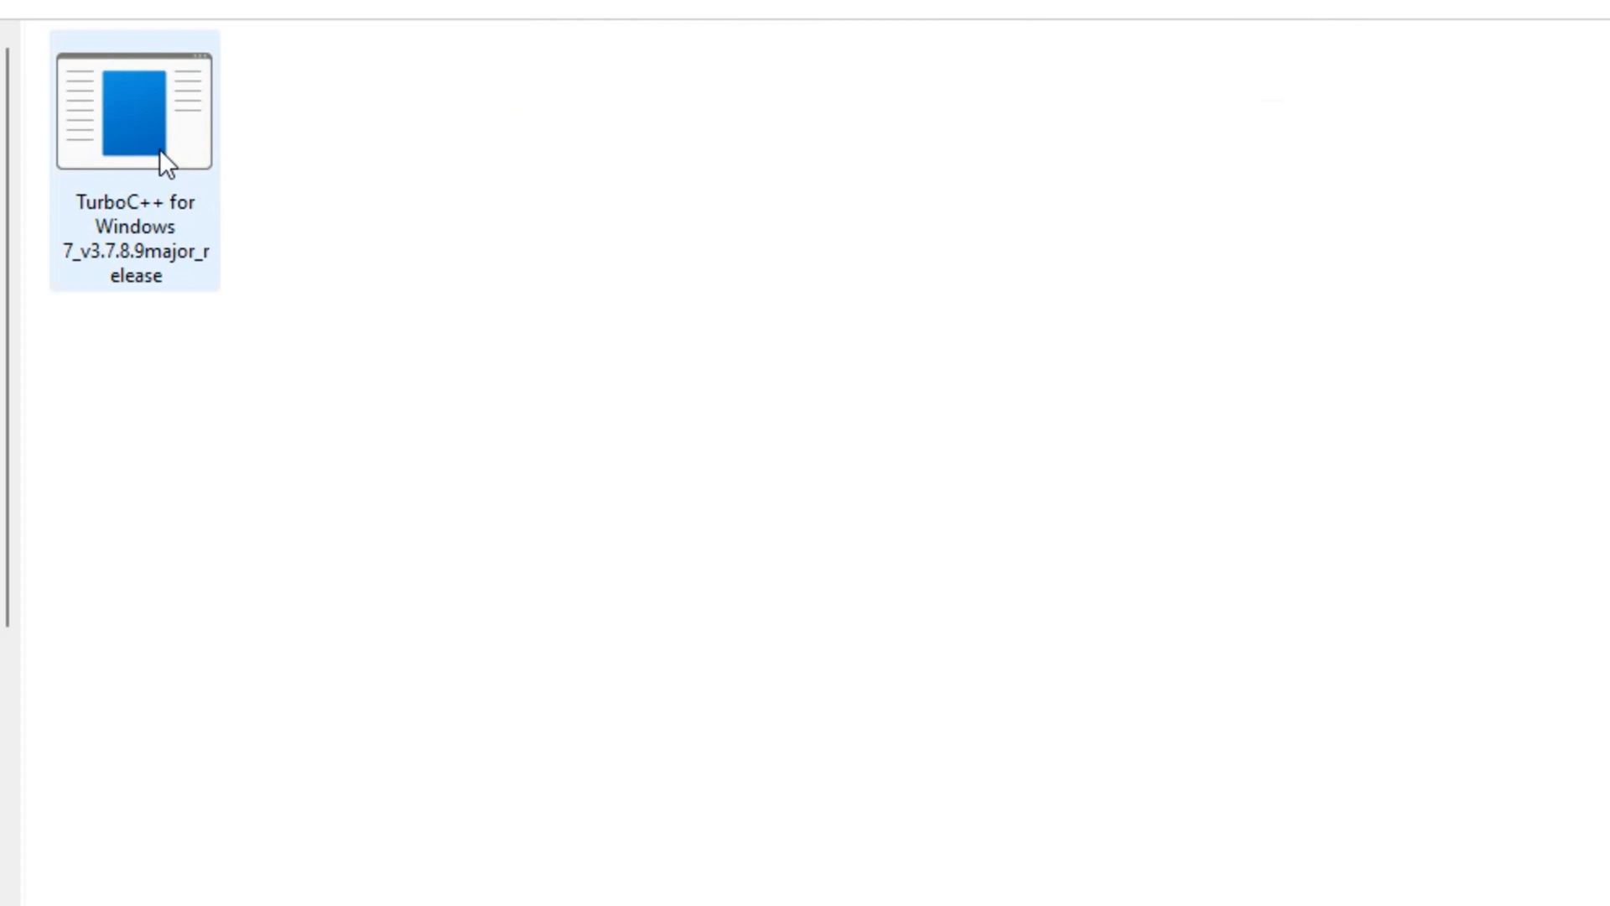
{"action": "left_click", "coordinate": [135, 107]}
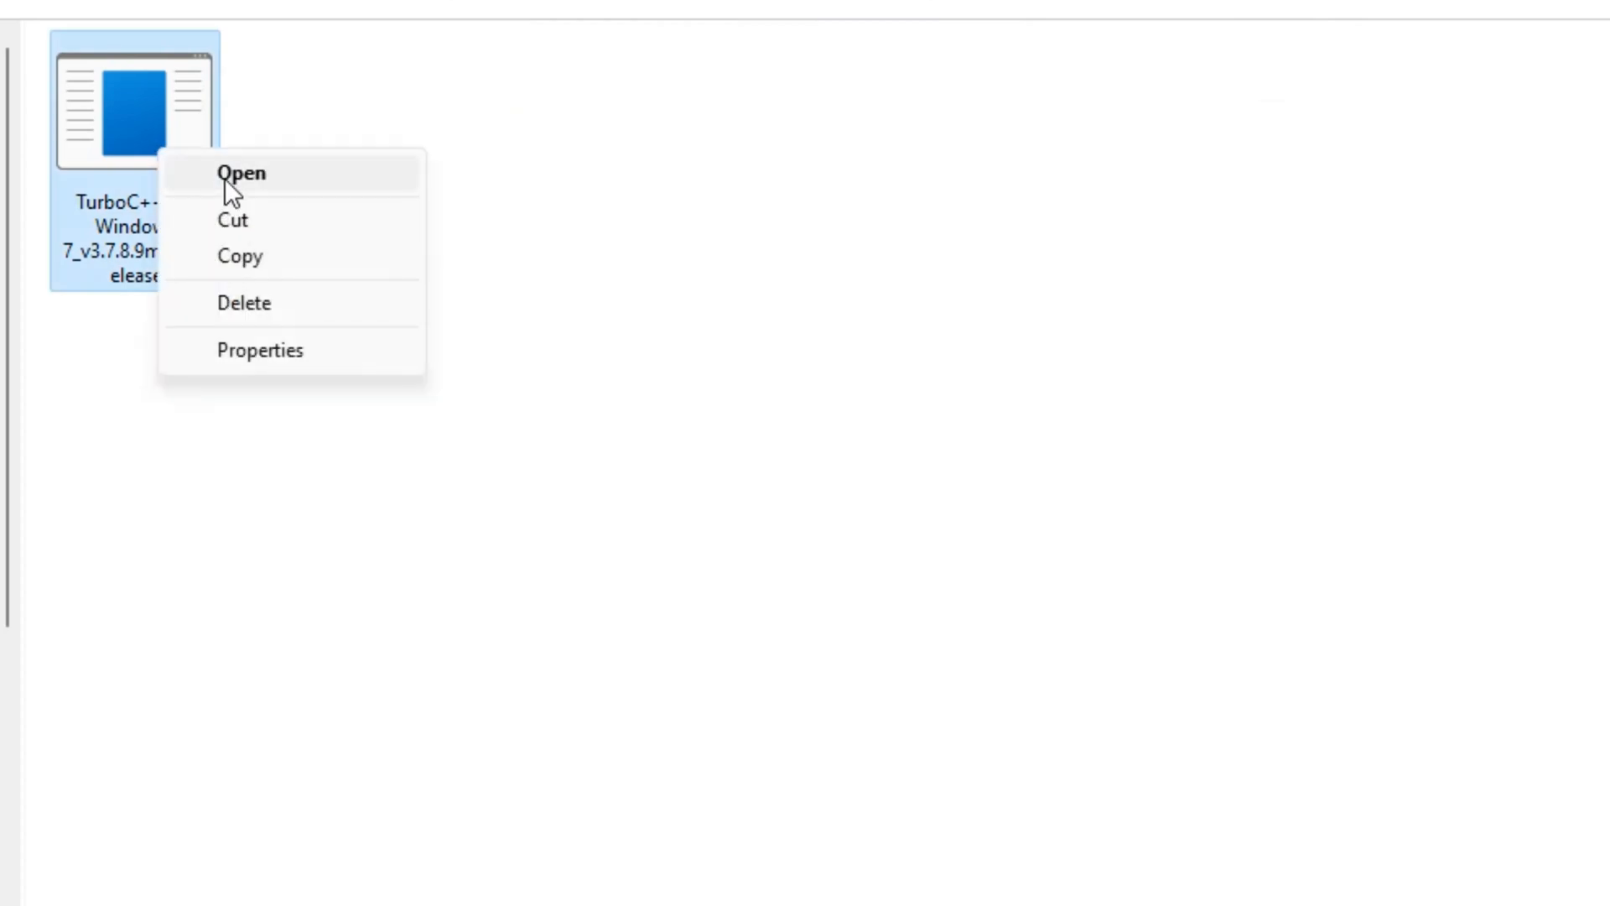
{"action": "left_click", "coordinate": [243, 172]}
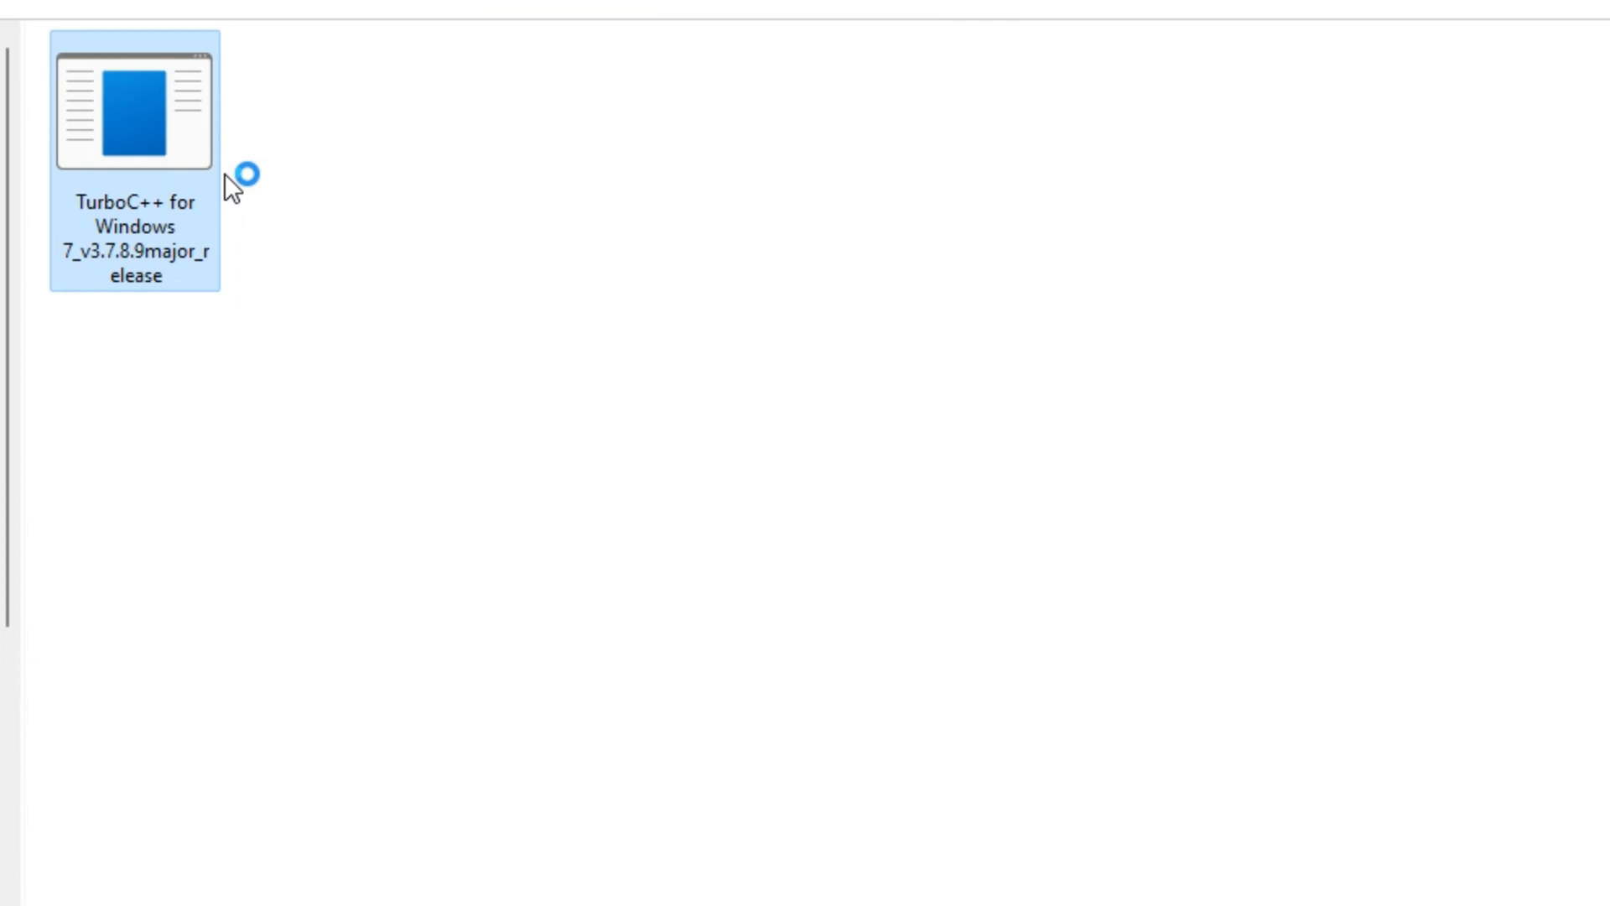
{"action": "double_click", "coordinate": [134, 108]}
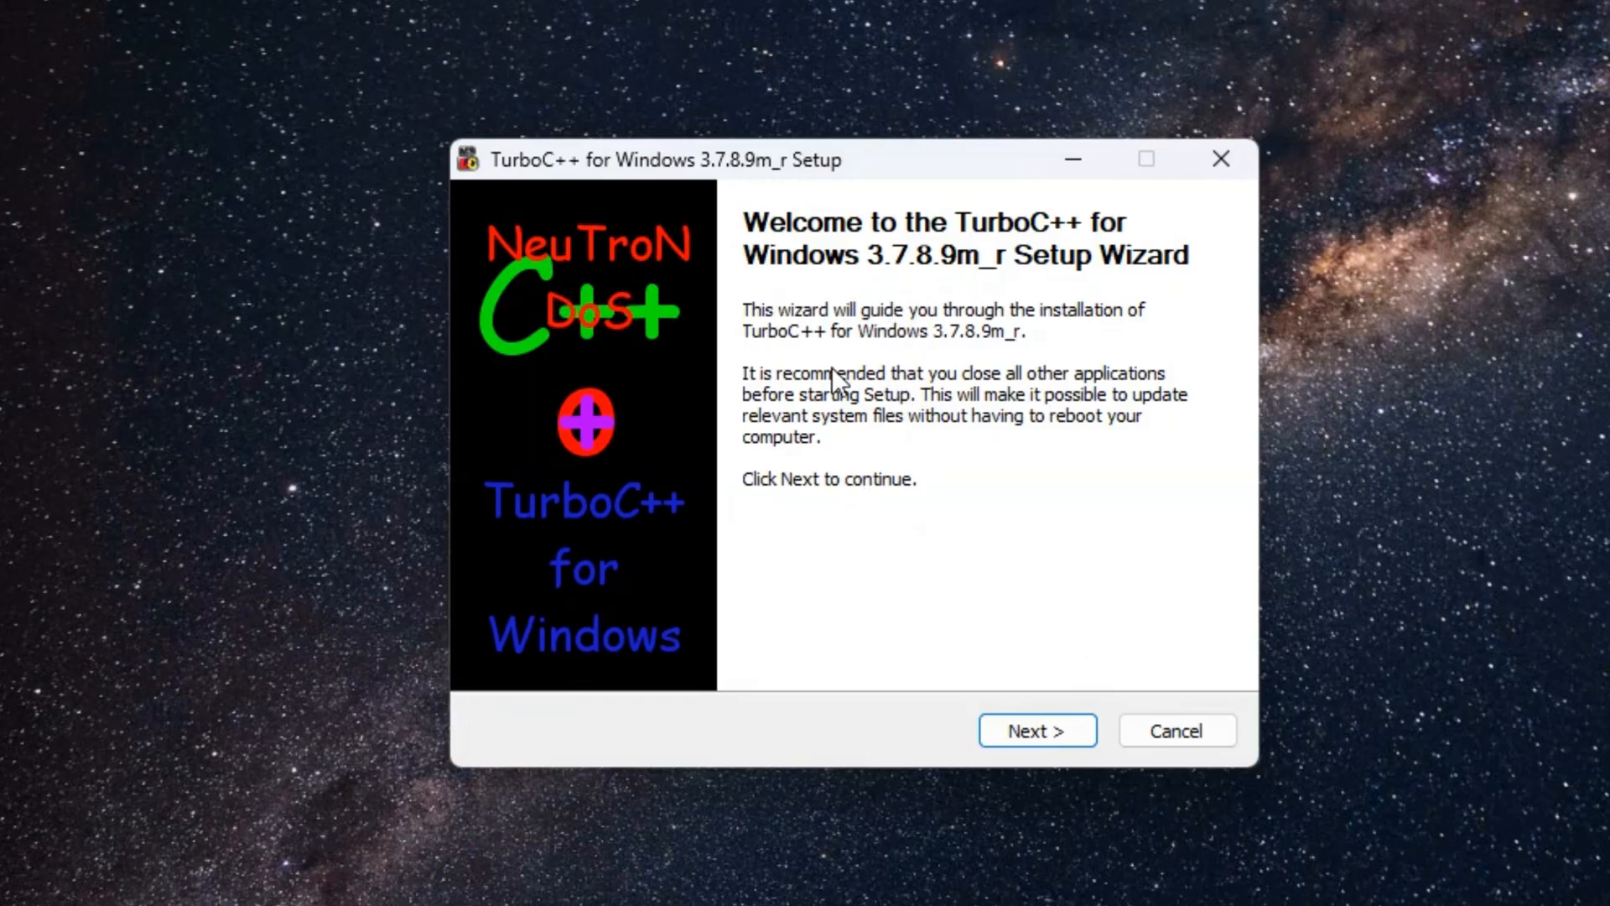
Accept the license agreement and continue to the C:\TurboC++ destination folder page.
{"action": "left_click", "coordinate": [1037, 729]}
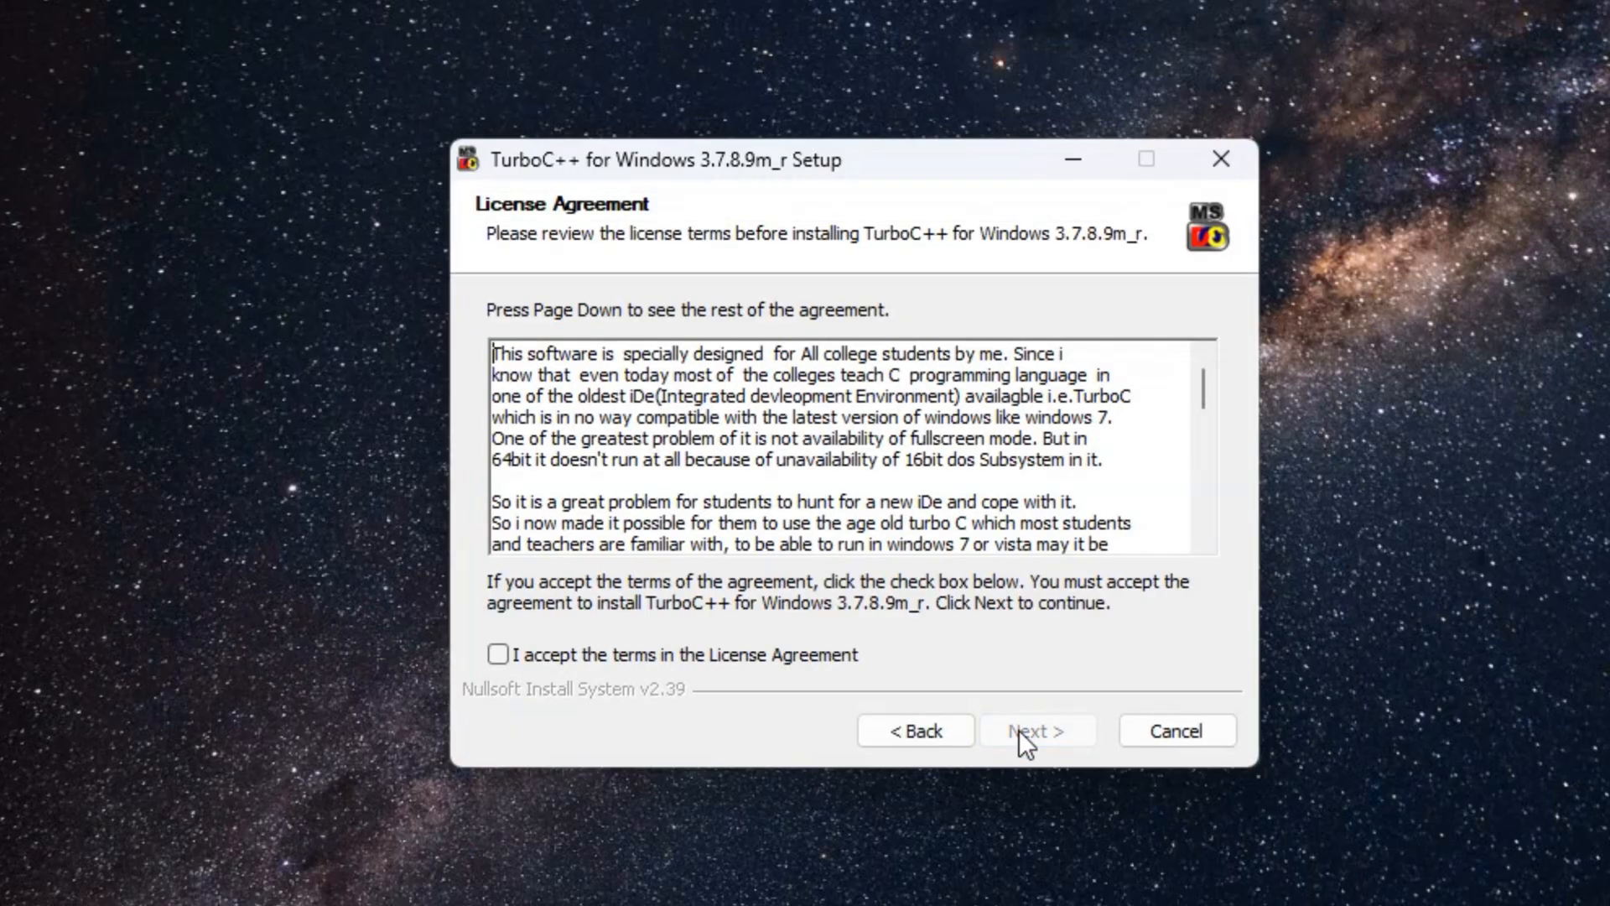
{"action": "scroll", "scroll_direction": "down", "scroll_amount": 3}
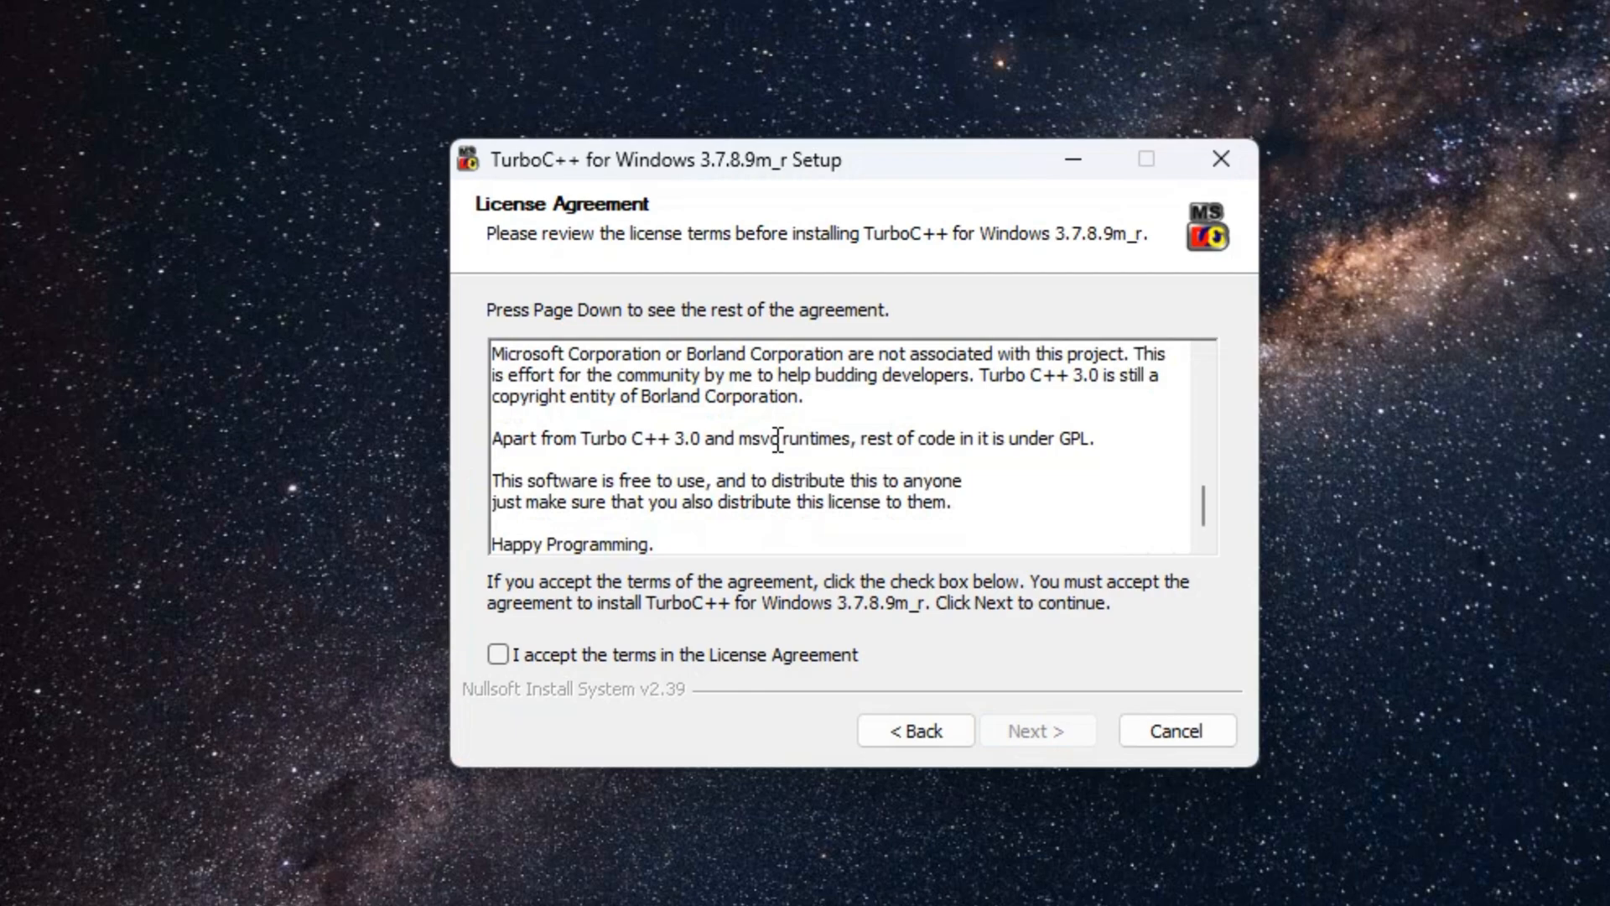
{"action": "left_click", "coordinate": [498, 654]}
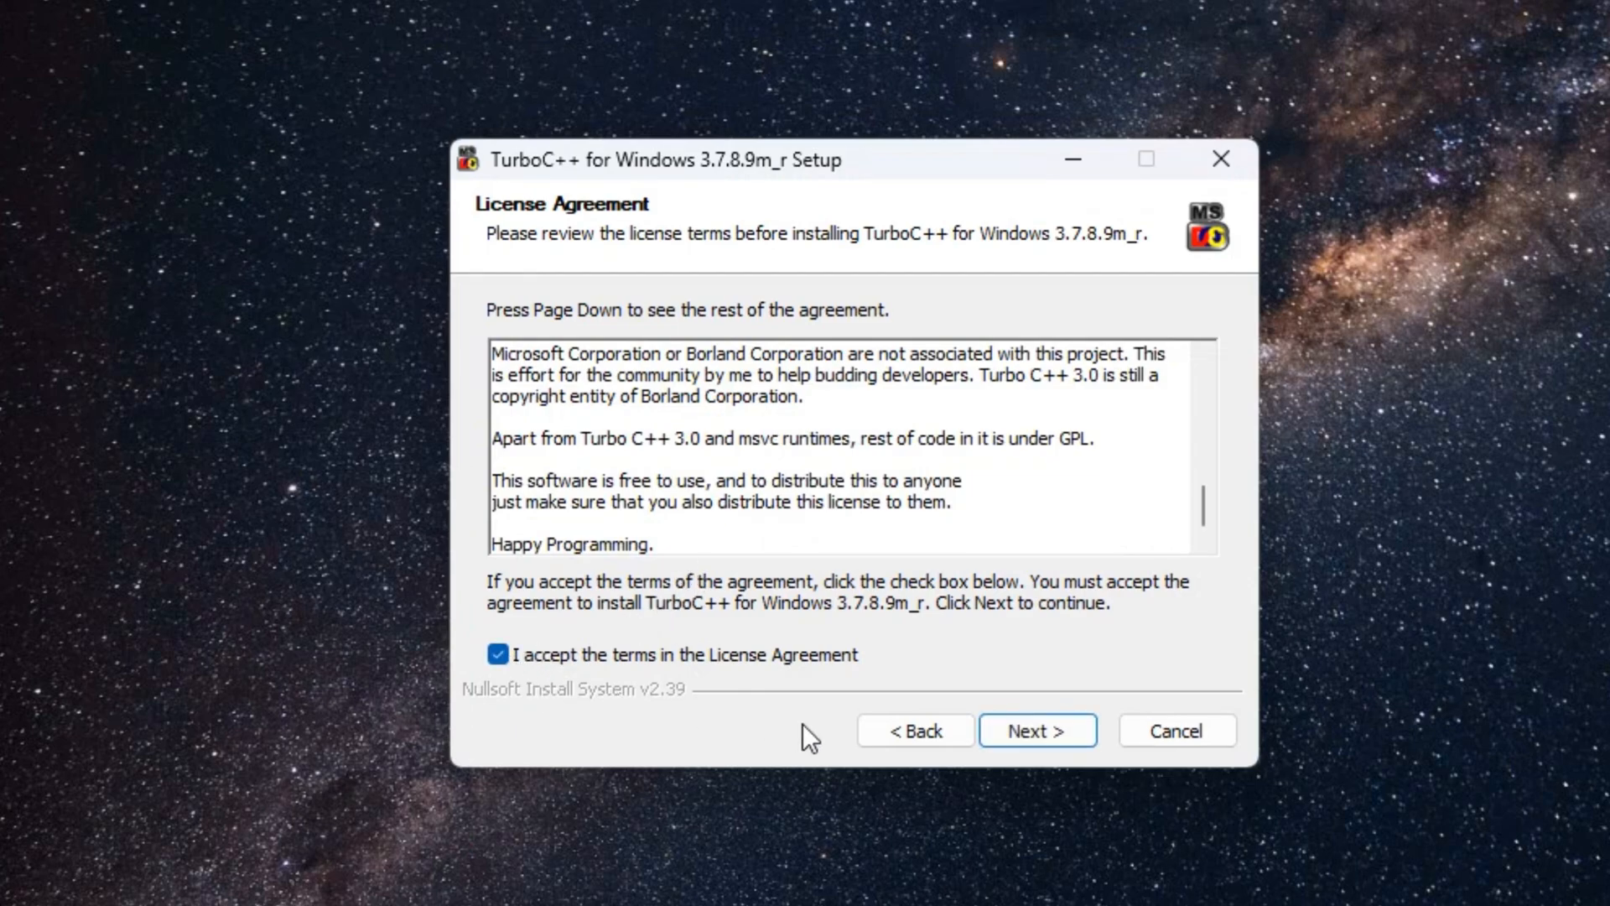
{"action": "left_click", "coordinate": [1036, 730]}
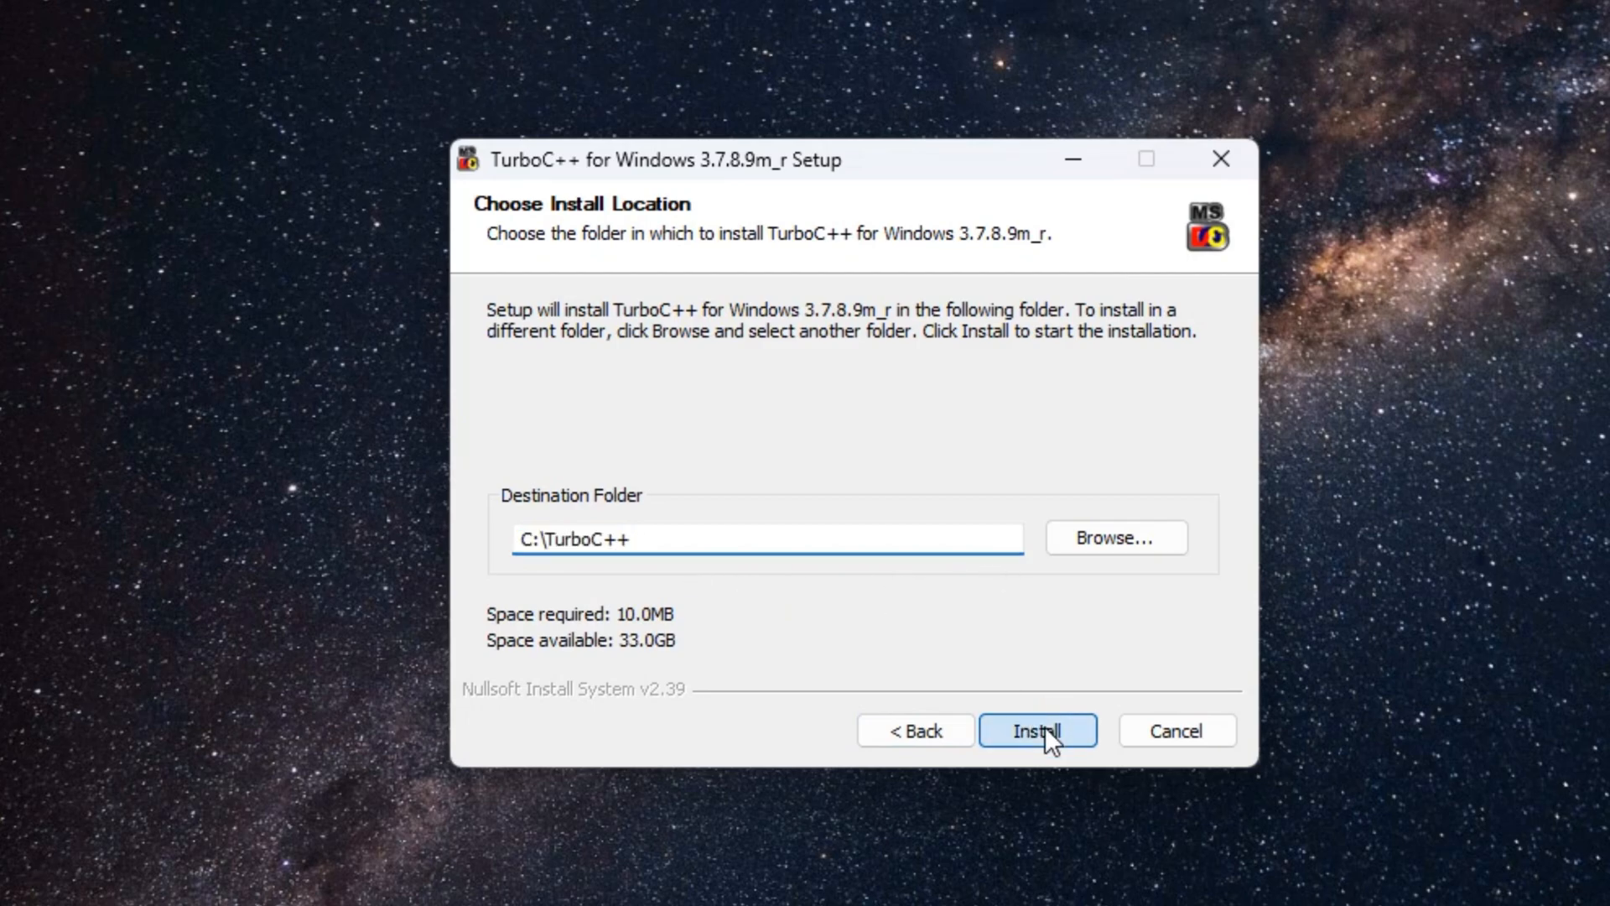
Install into C:\TurboC++, untick Show Readme and Run TurboC++, and finish the wizard.
{"action": "left_click", "coordinate": [1037, 730]}
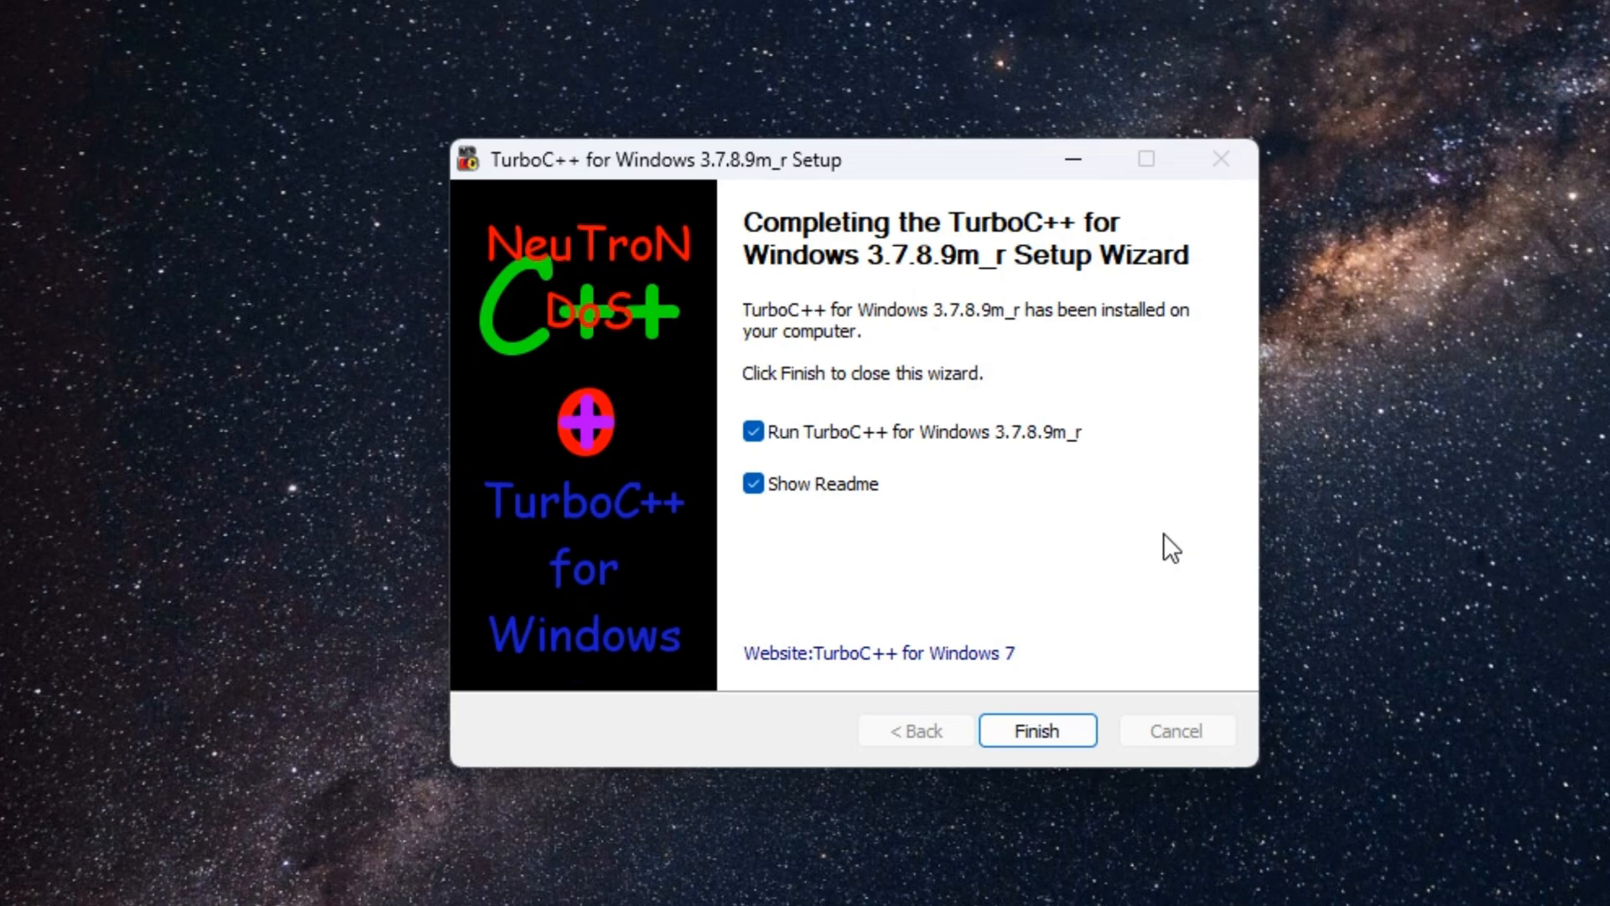
{"action": "left_click", "coordinate": [753, 483]}
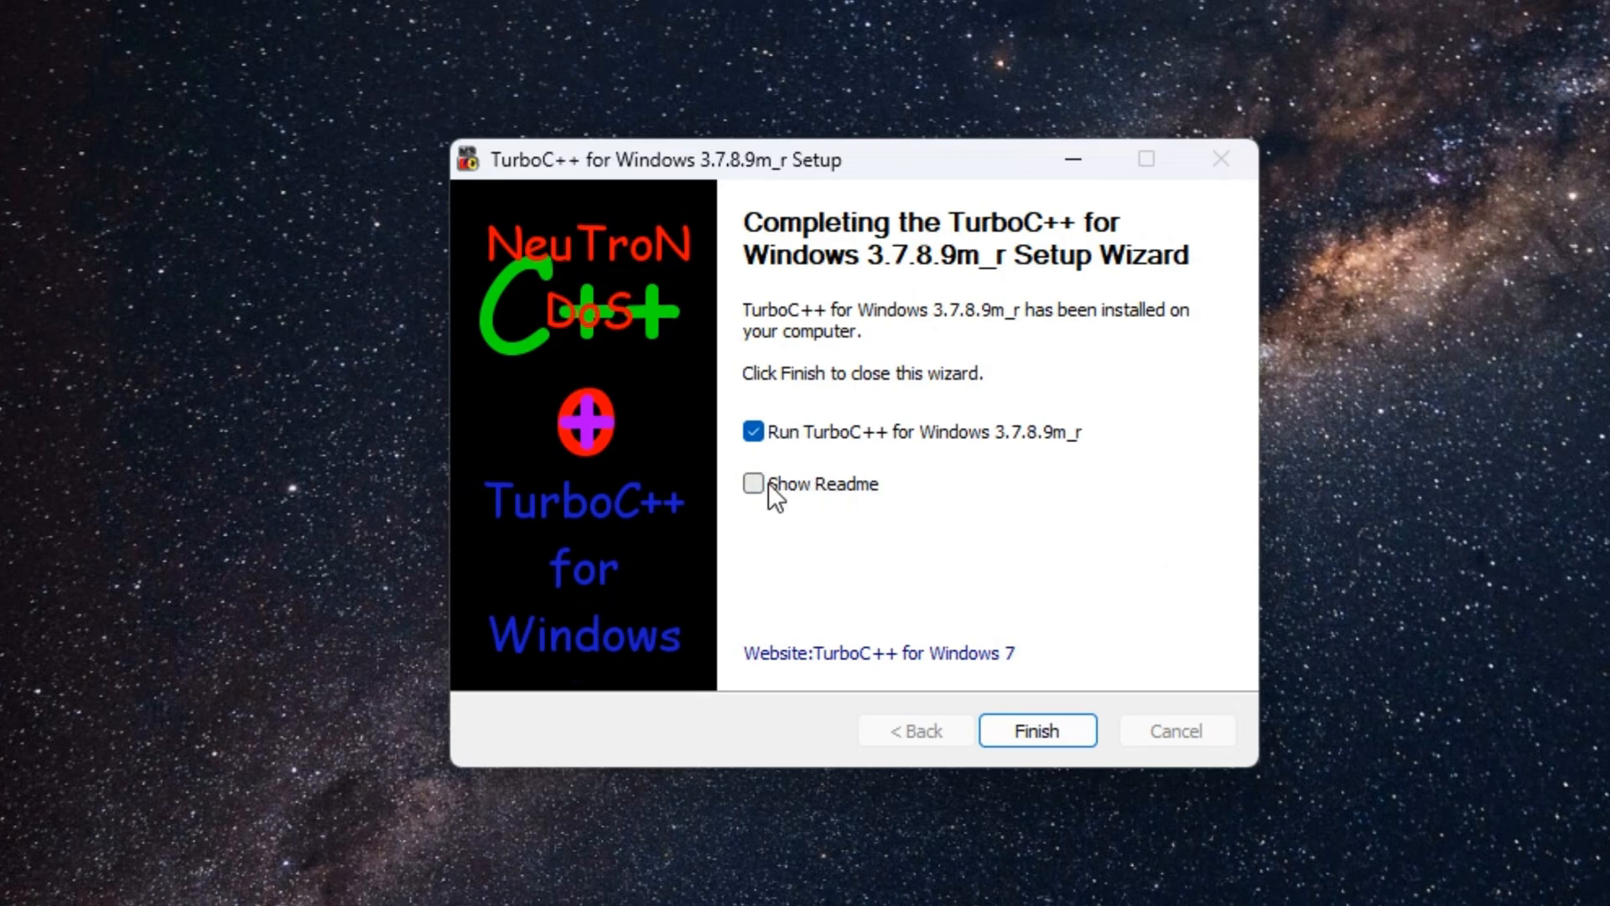
{"action": "left_click", "coordinate": [753, 431]}
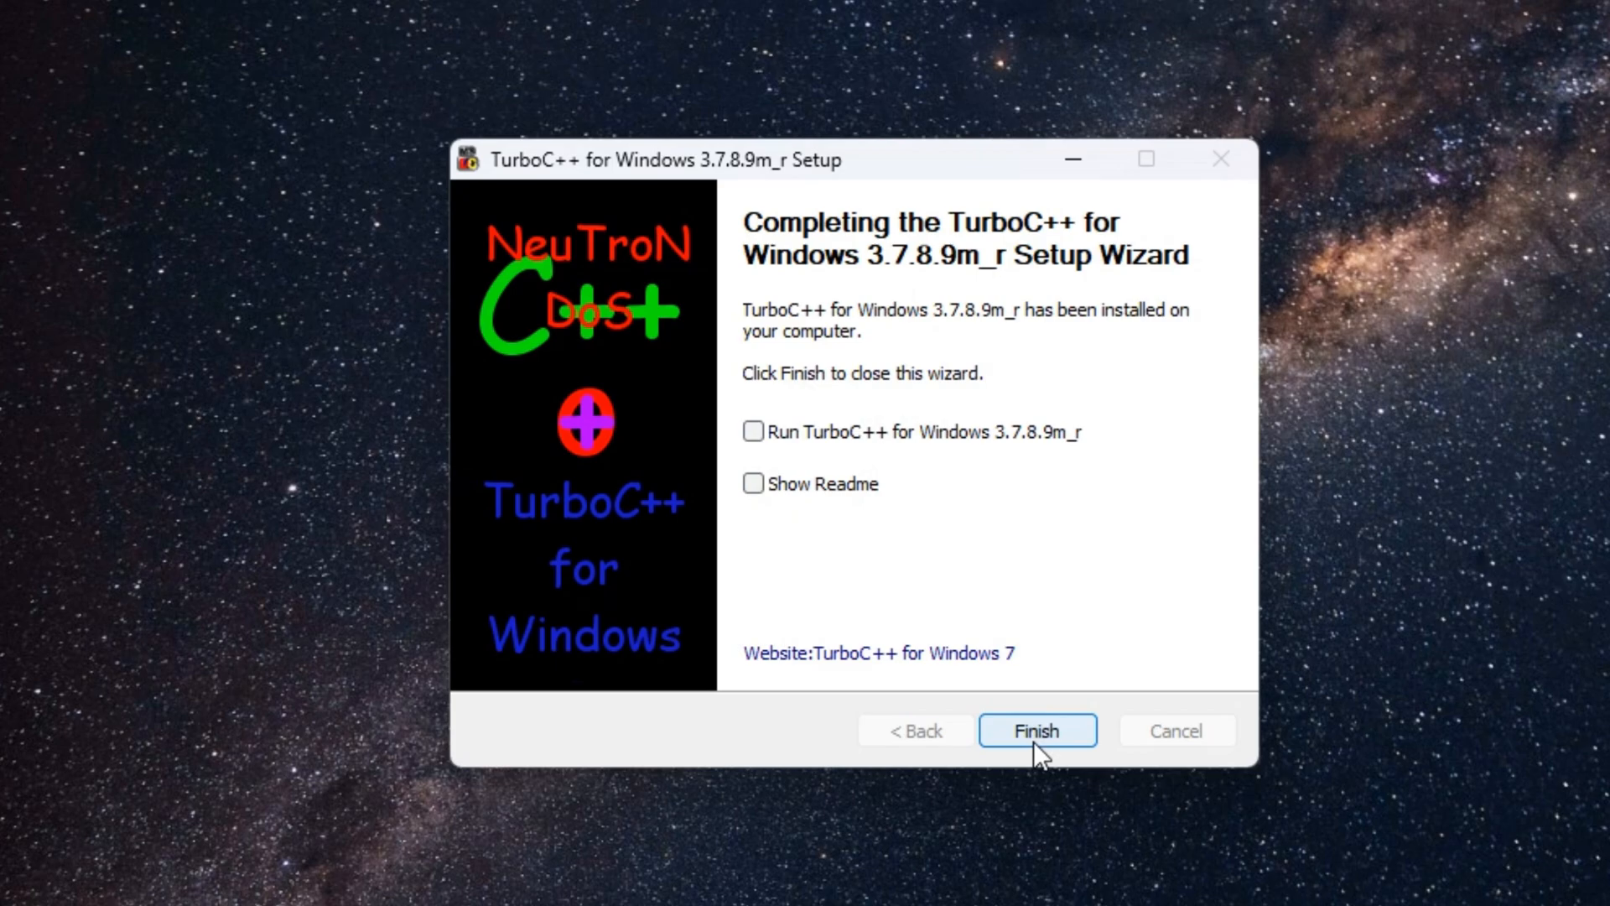
{"action": "left_click", "coordinate": [1037, 730]}
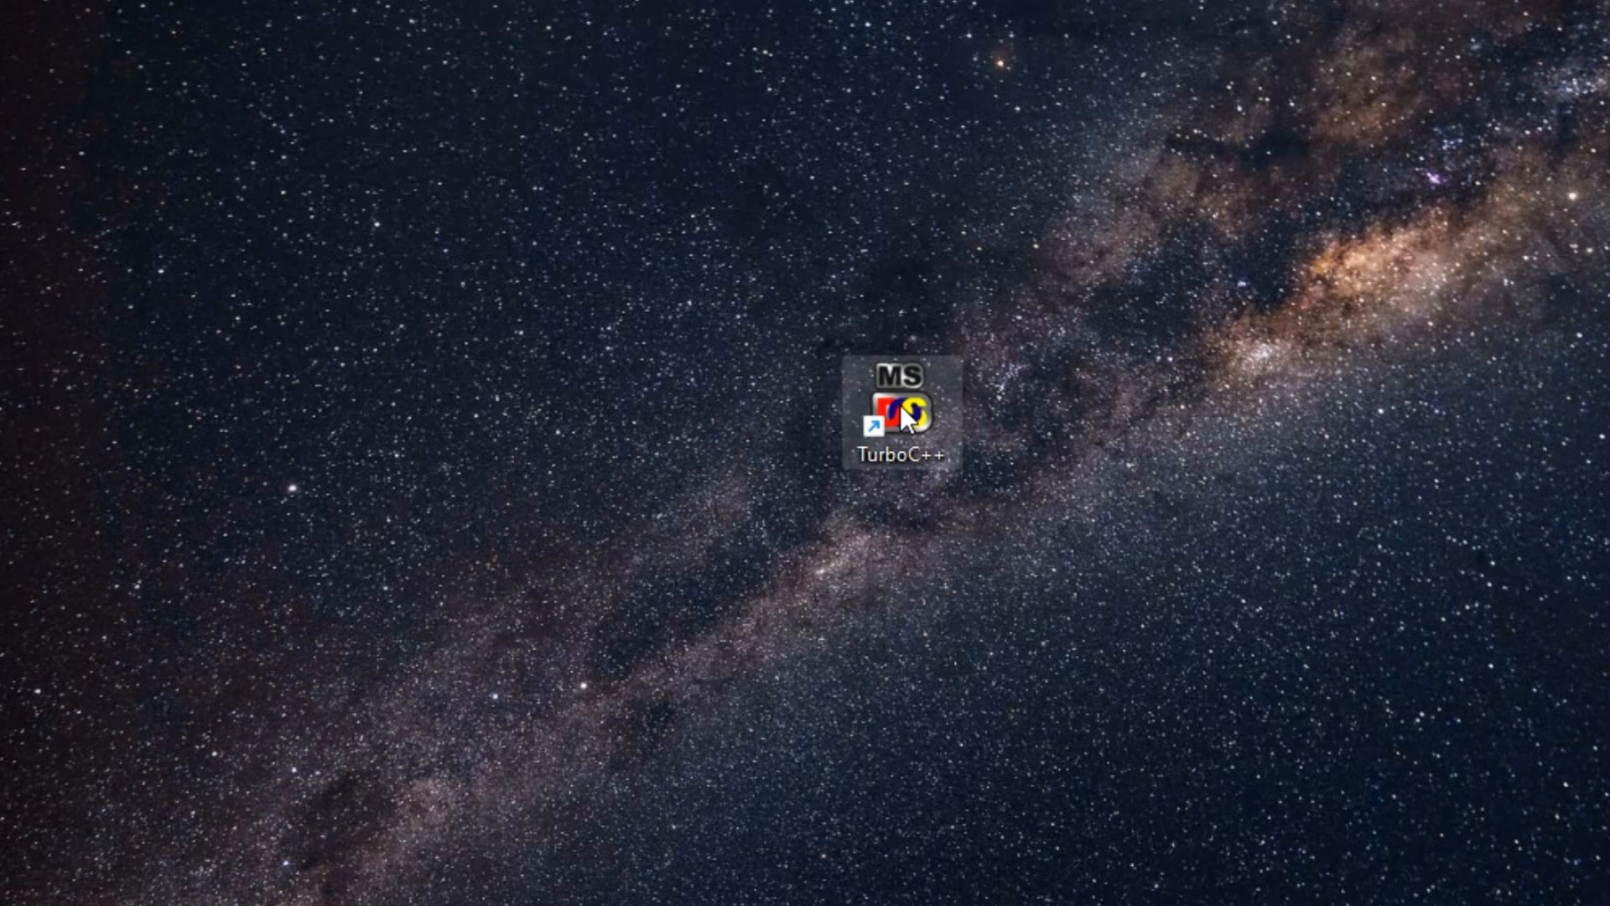
Launch Turbo C++ from its new TurboC++ desktop shortcut.
{"action": "right_click", "coordinate": [902, 409]}
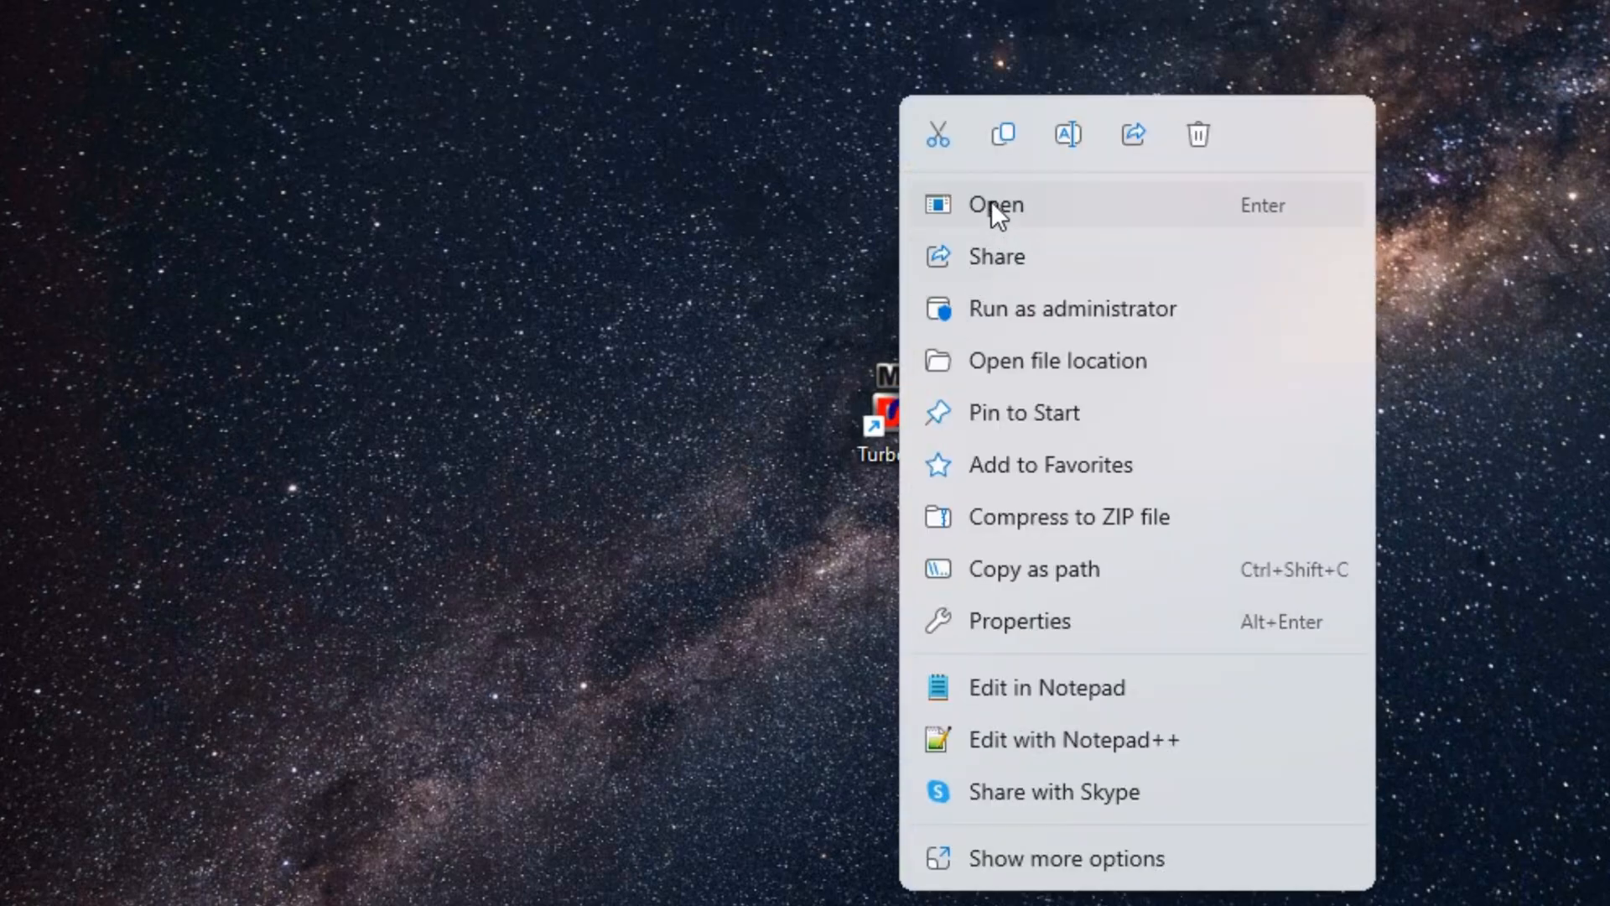
{"action": "left_click", "coordinate": [995, 205]}
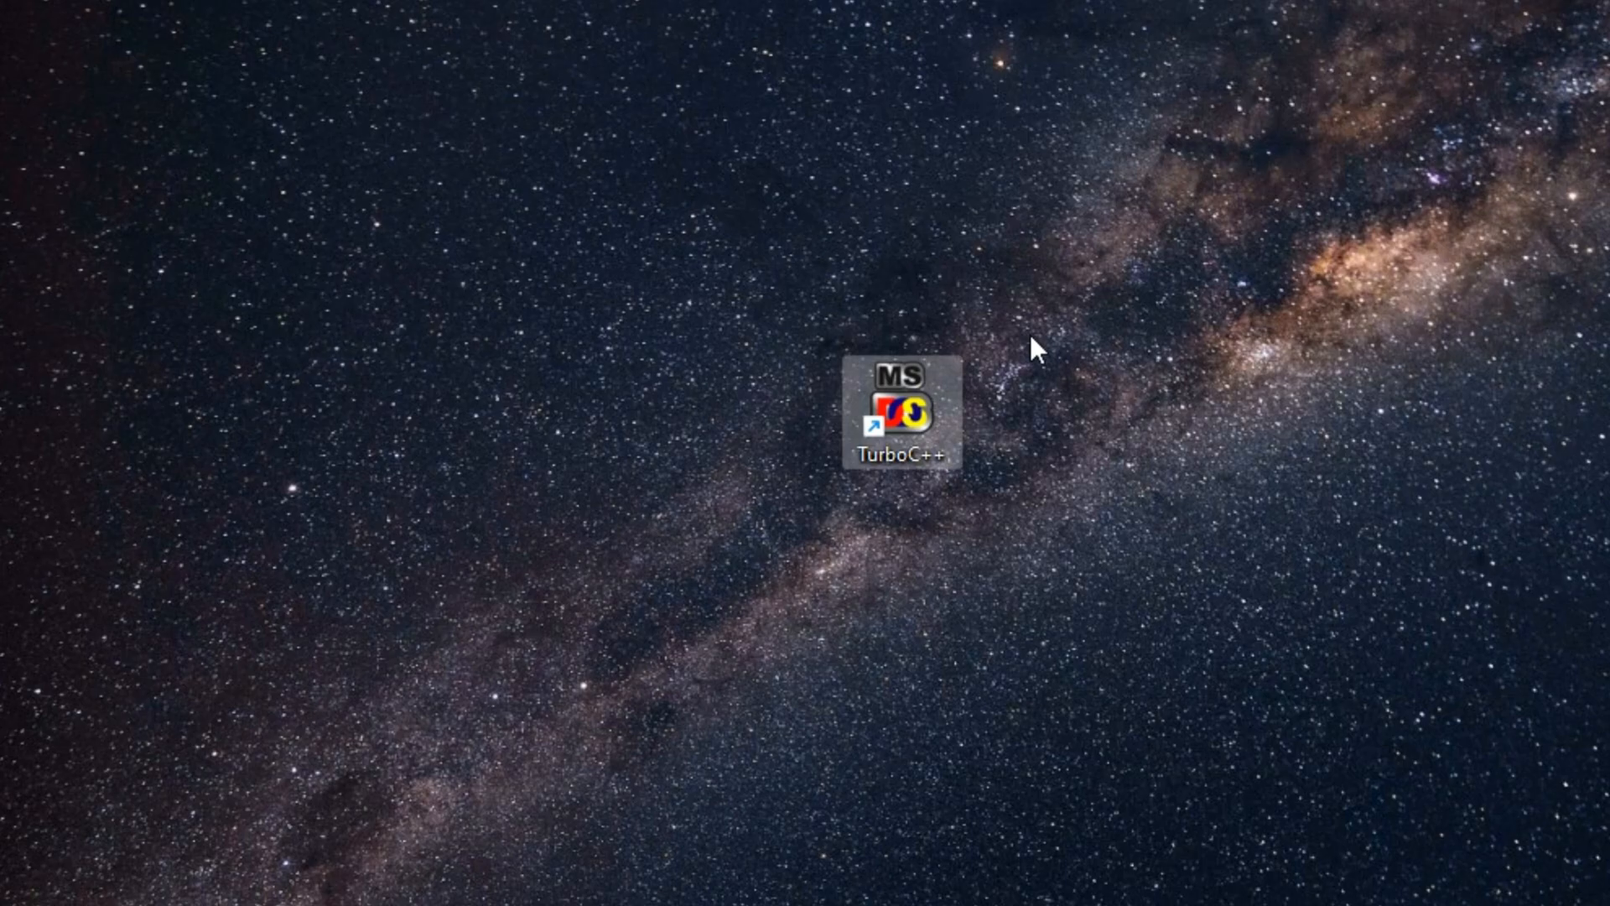
{"action": "double_click", "coordinate": [902, 406]}
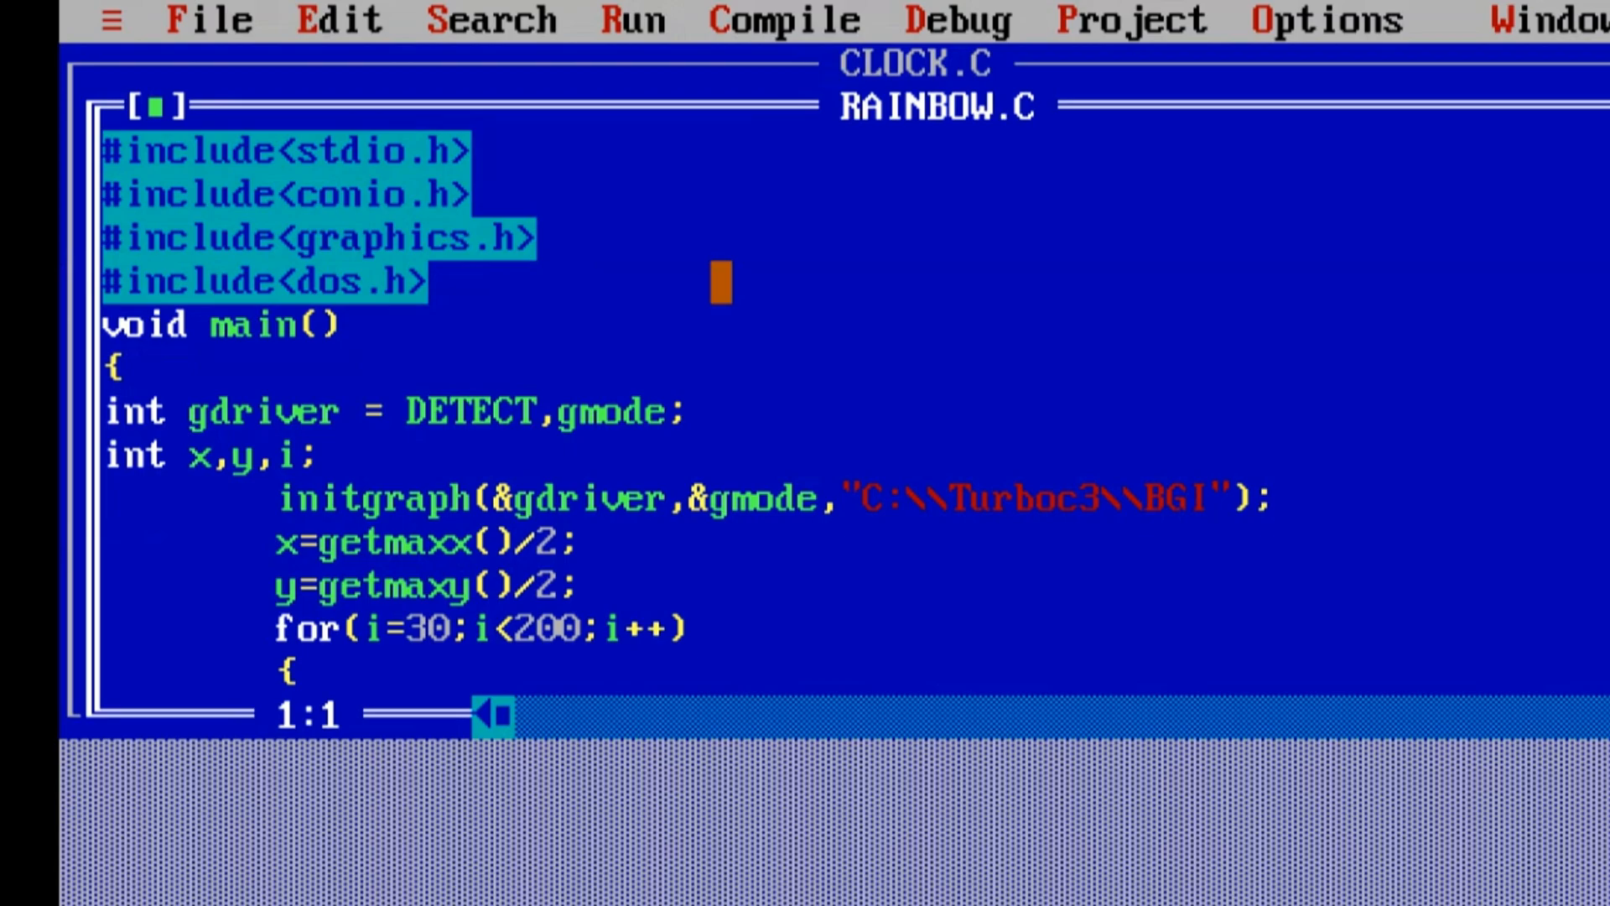
{"action": "left_click", "coordinate": [208, 20]}
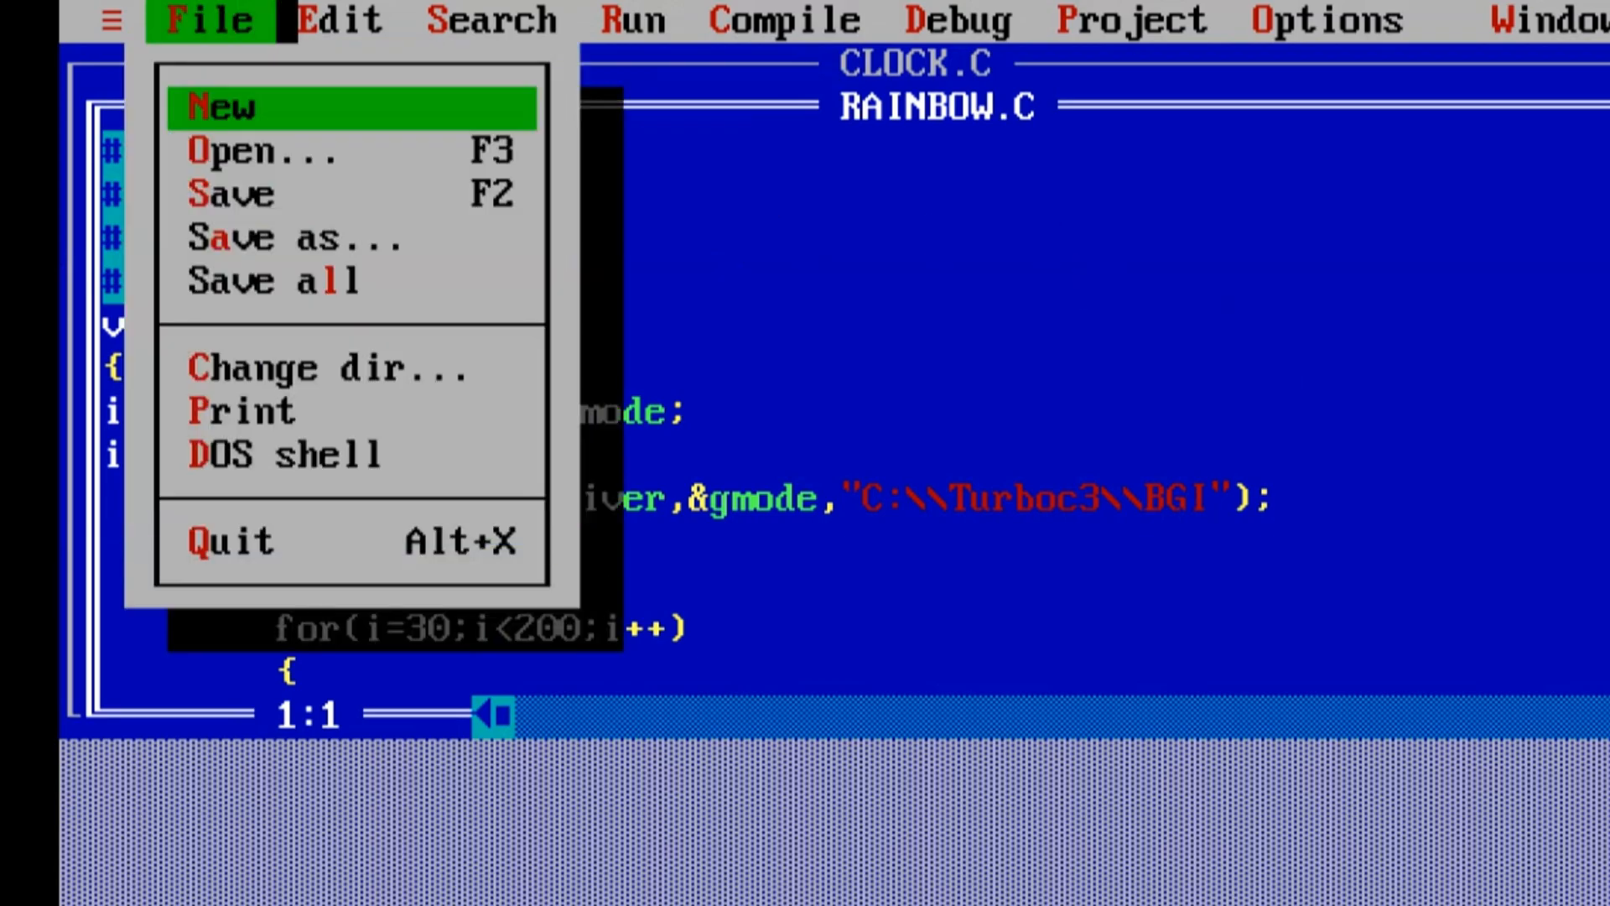
{"action": "left_click", "coordinate": [493, 20]}
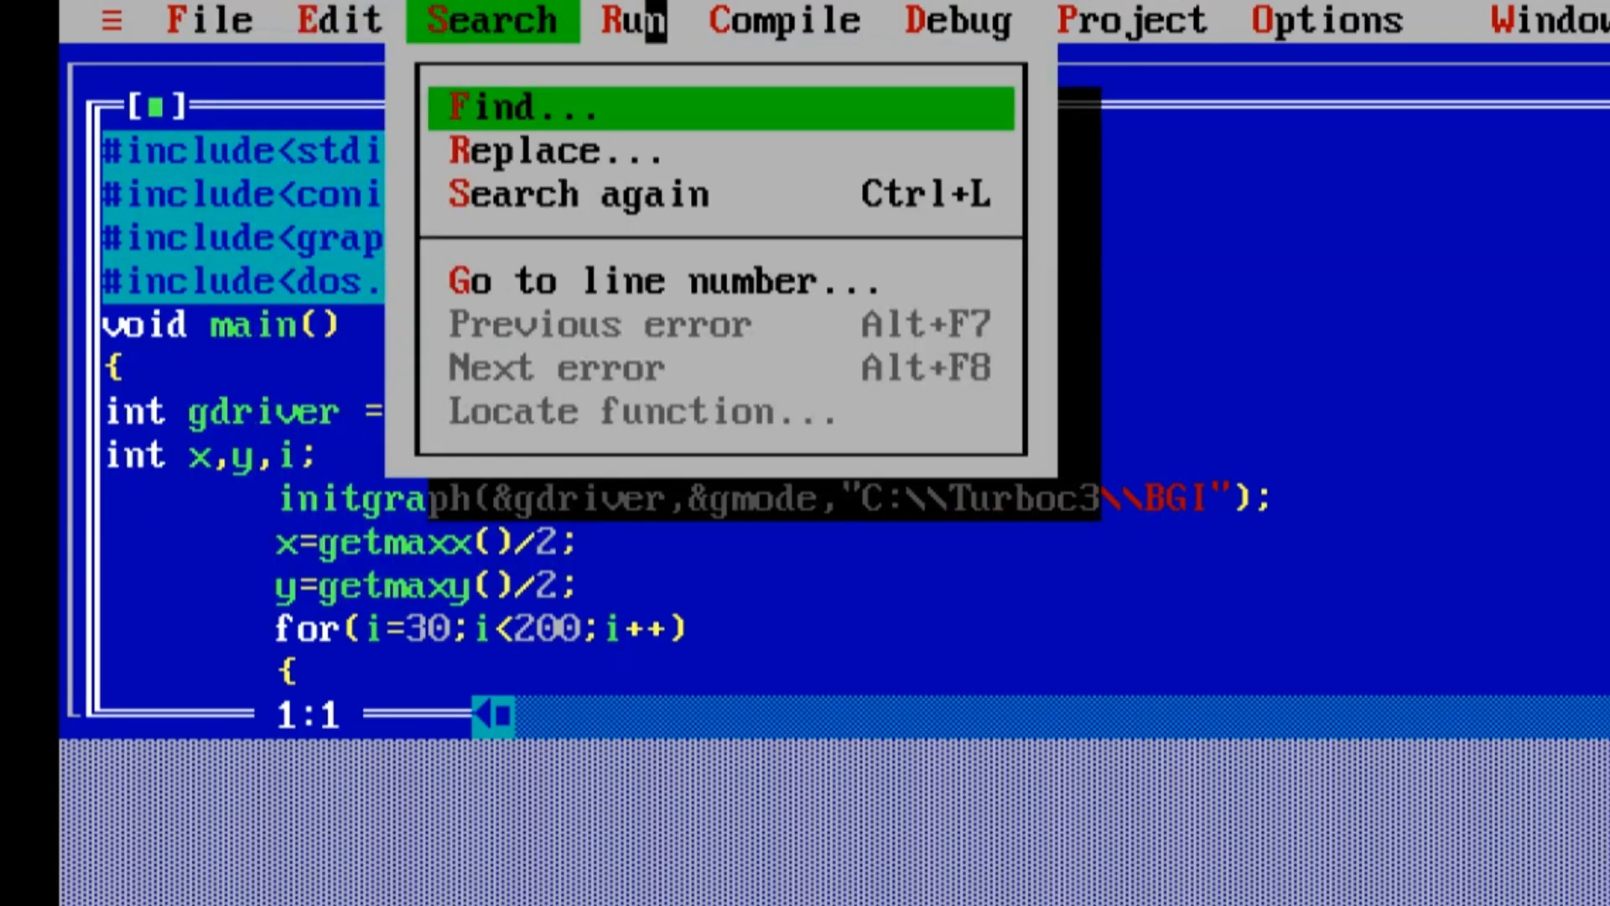
{"action": "left_click", "coordinate": [1133, 21]}
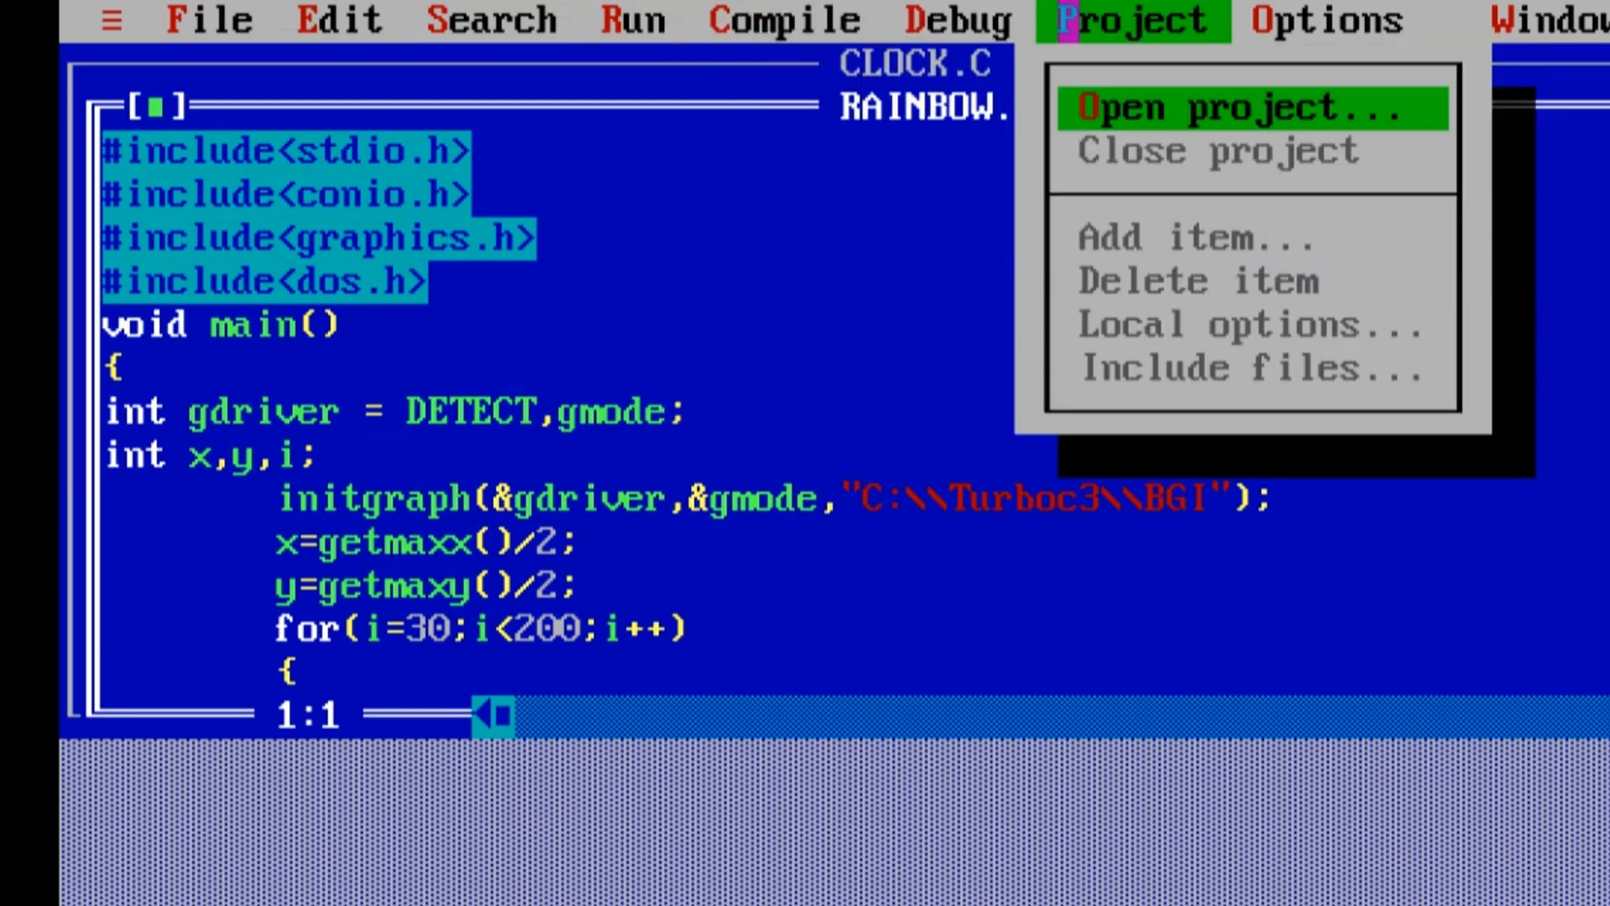
{"action": "left_click", "coordinate": [111, 20]}
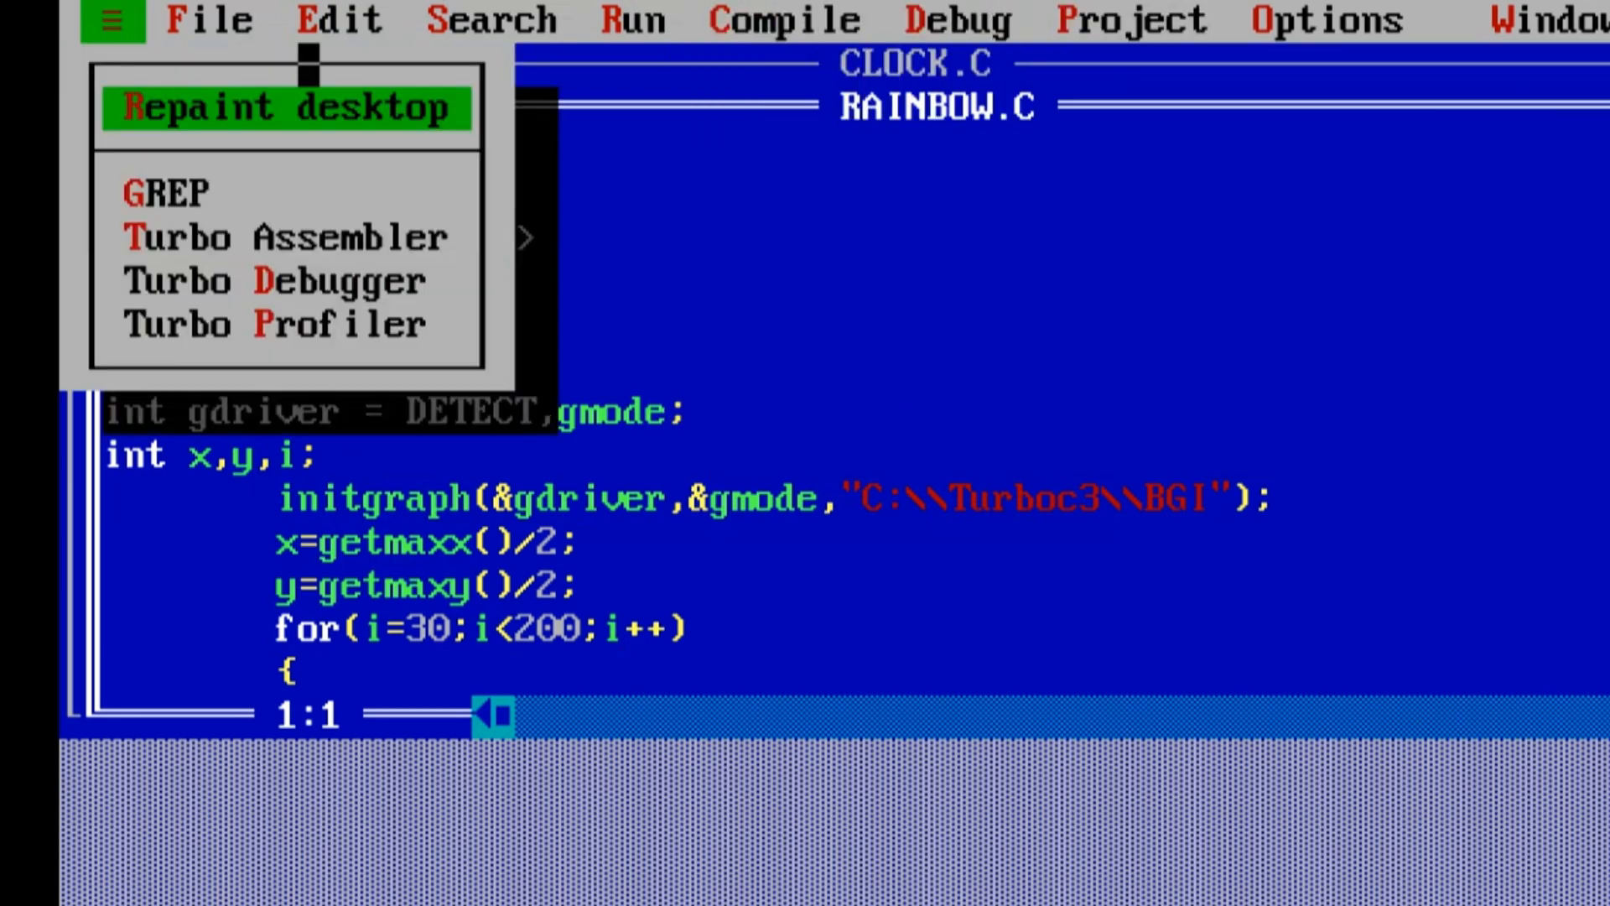